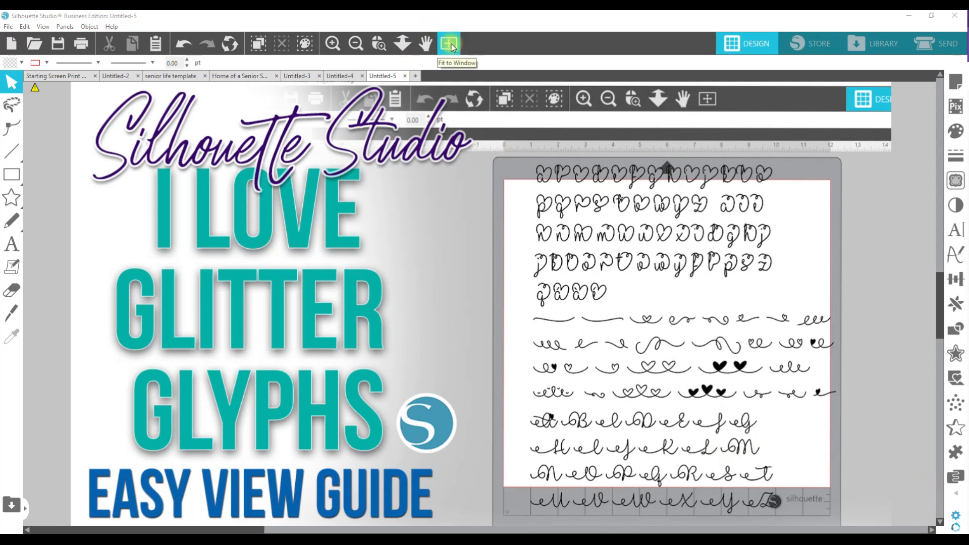
- Fit the whole page in the window so the entire glyph guide is visible
click(447, 43)
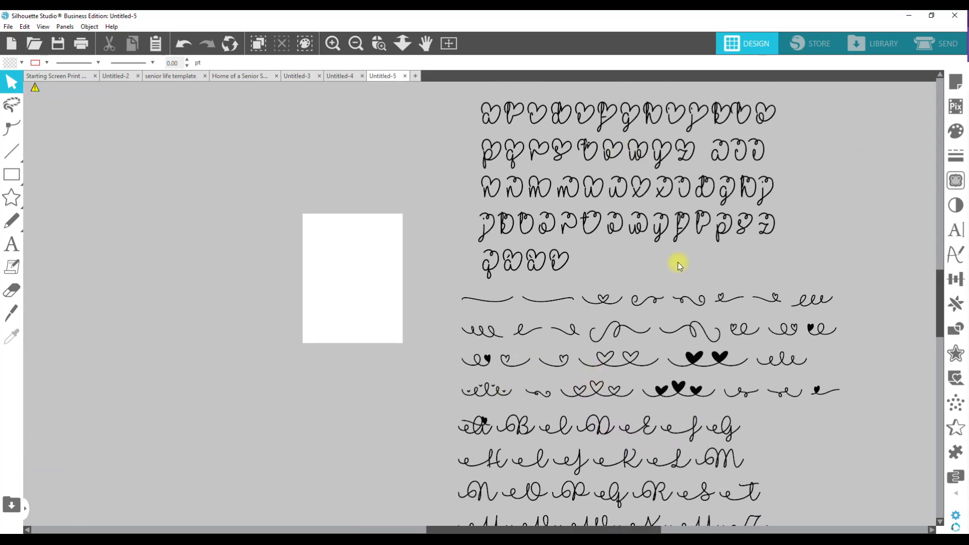
mouse_move(587, 245)
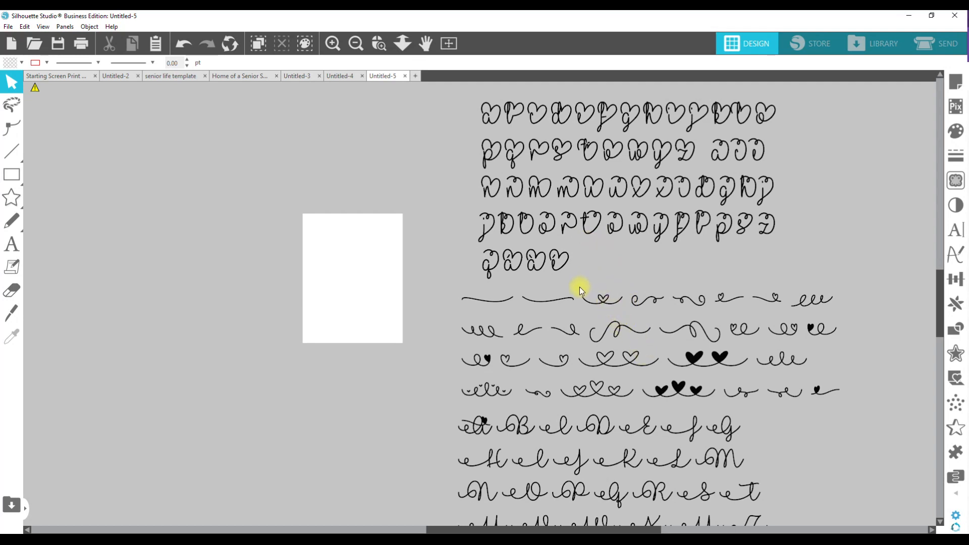
mouse_move(578, 385)
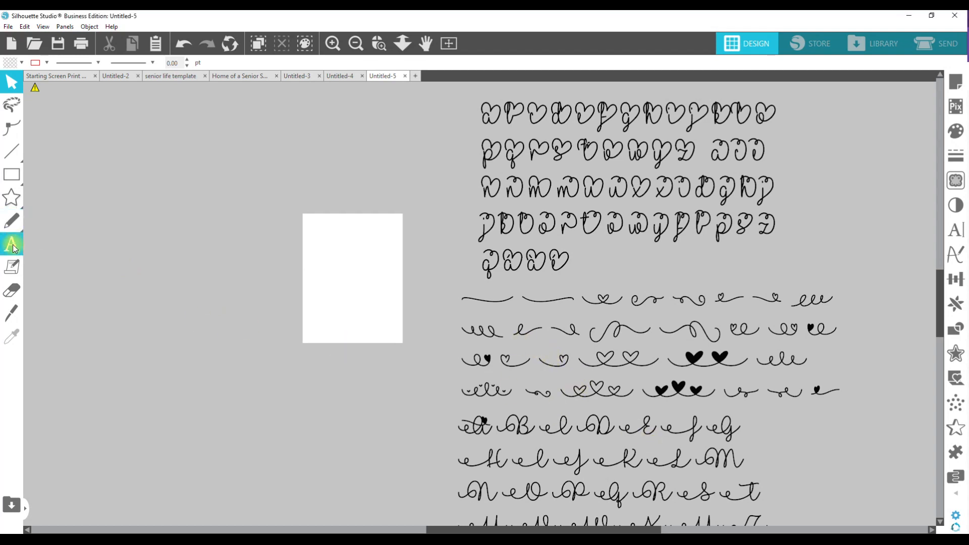
- Add the text 'Shakeya' to the canvas in the I Love Glitter font with a yellow fill
click(11, 245)
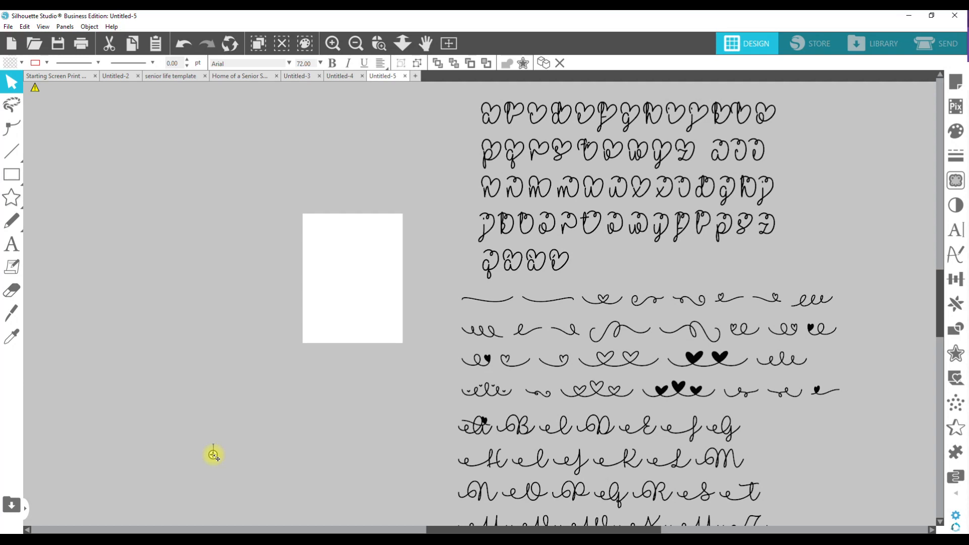
text(Shakeya)
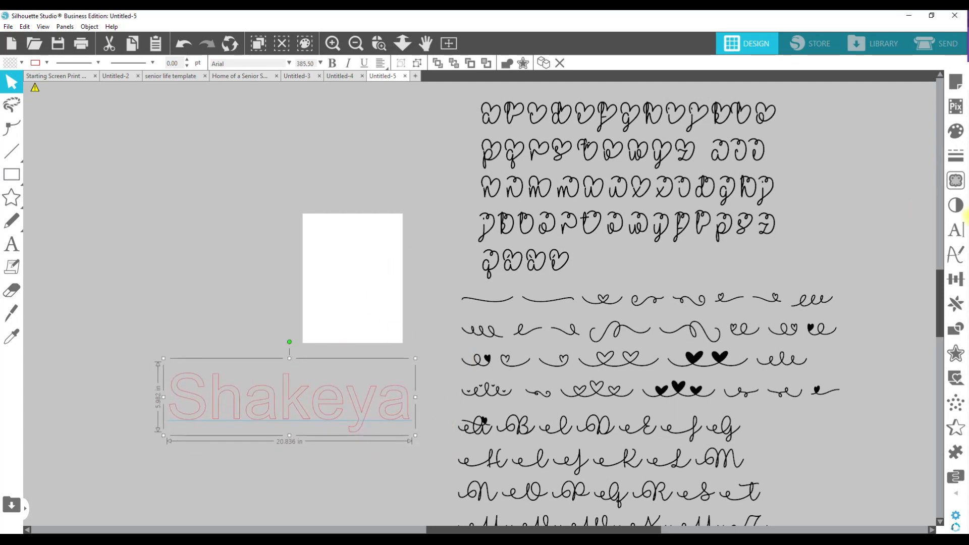
click(955, 230)
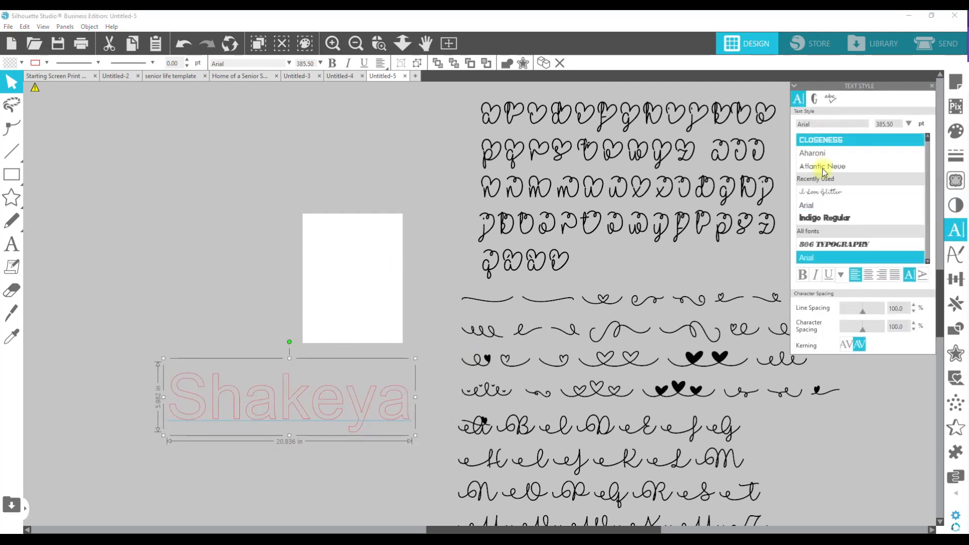
click(820, 192)
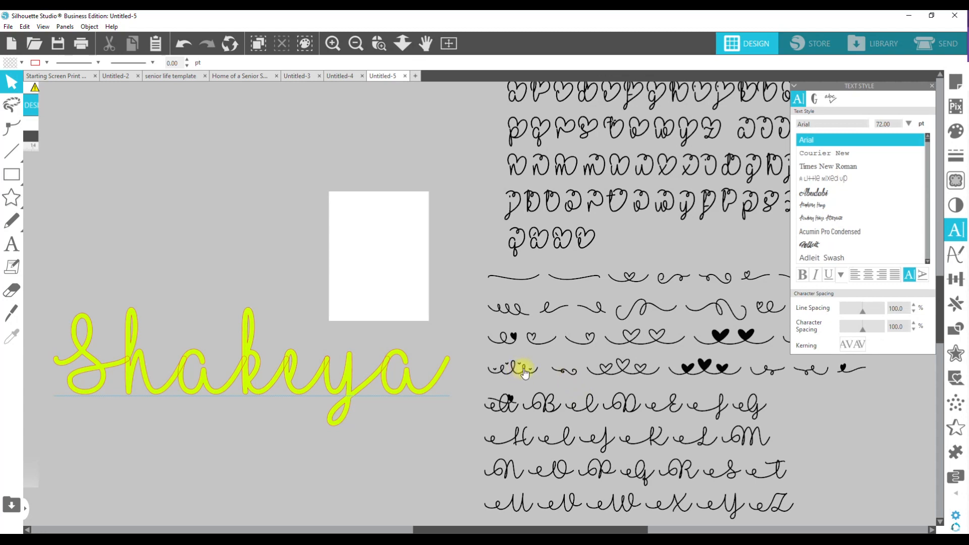
mouse_move(511, 416)
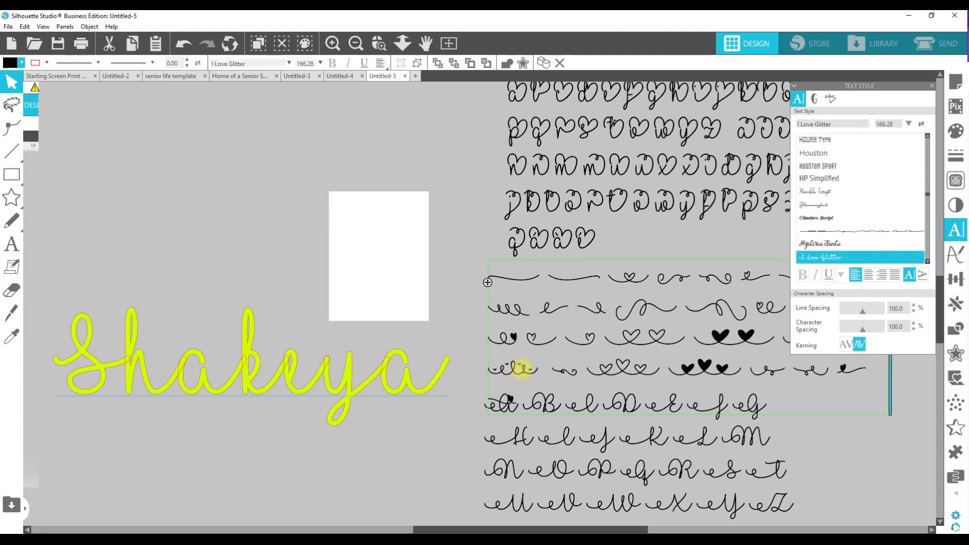
- Copy a heart flourish from the glyph guide and paste it after Shakeya
right_click(517, 368)
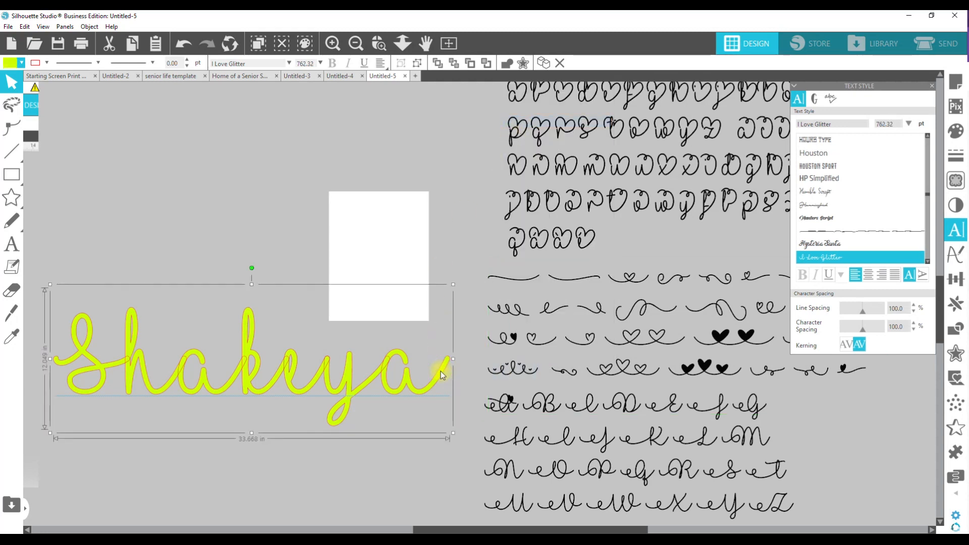
right_click(439, 375)
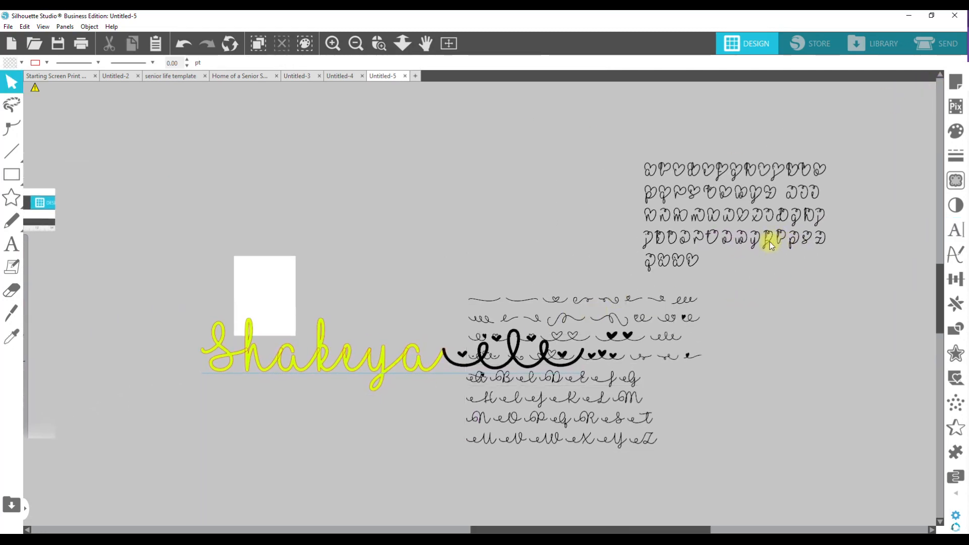
- Copy a starting flourish from the guide and paste it before Shakeya
click(662, 350)
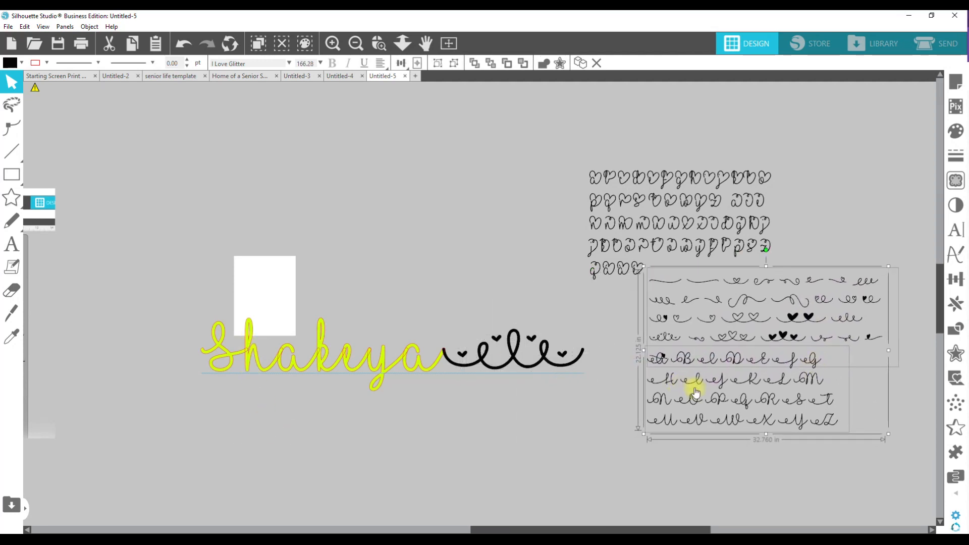
mouse_move(286, 376)
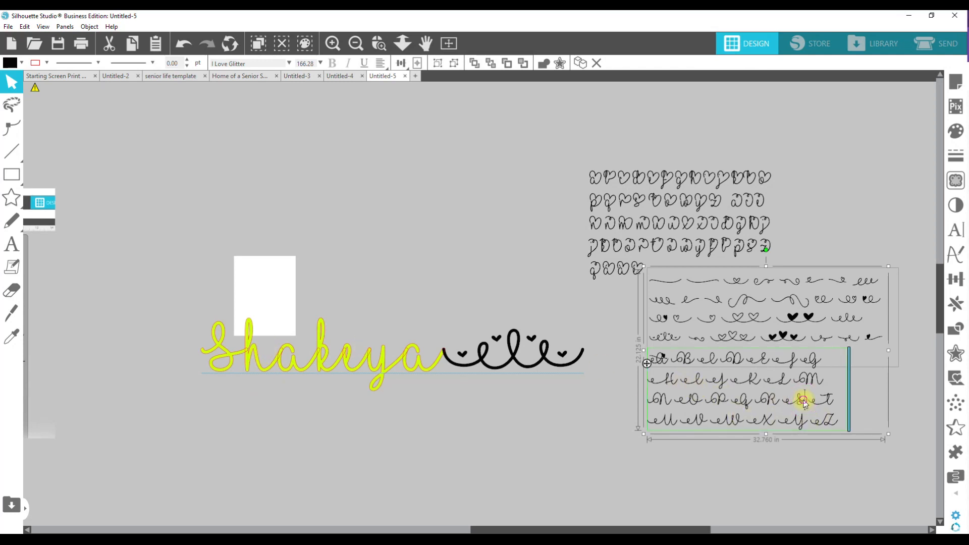
right_click(804, 399)
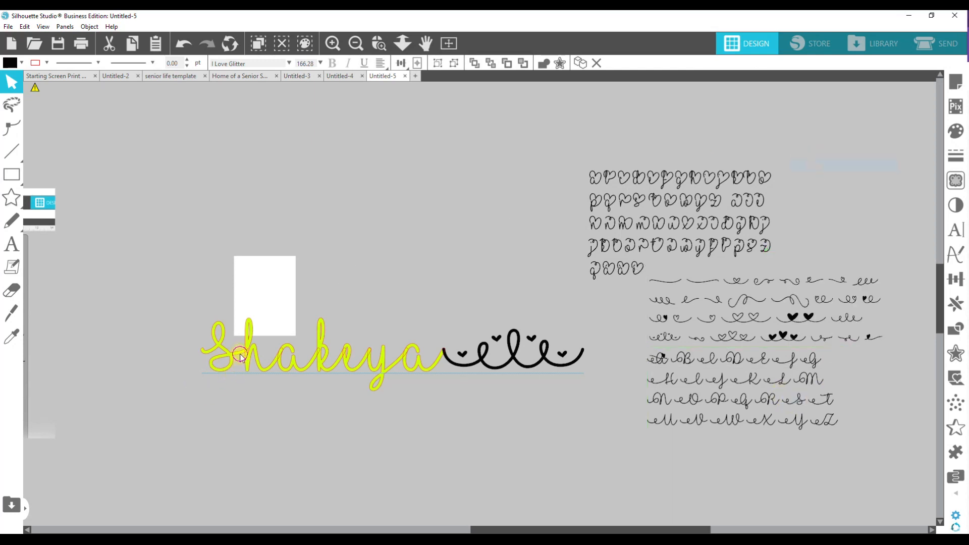
click(240, 360)
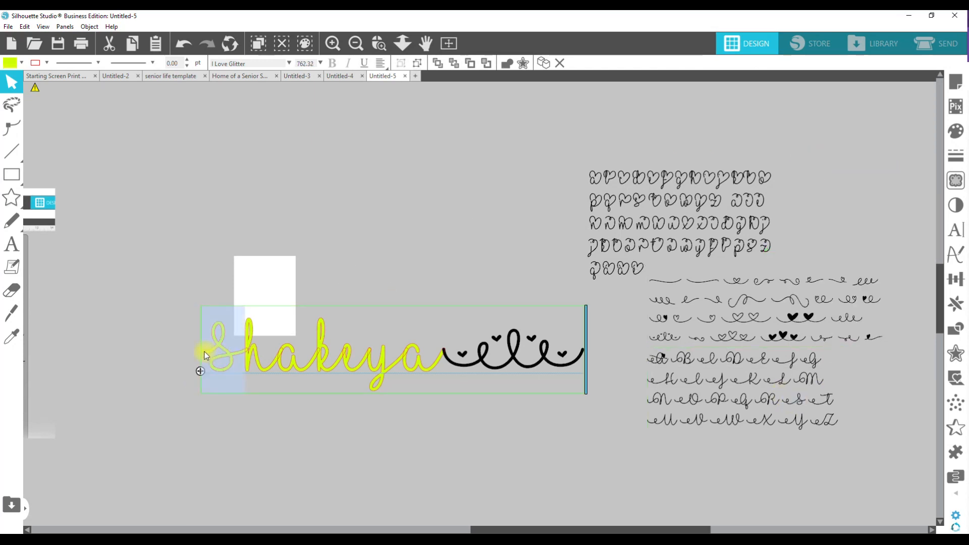
right_click(206, 354)
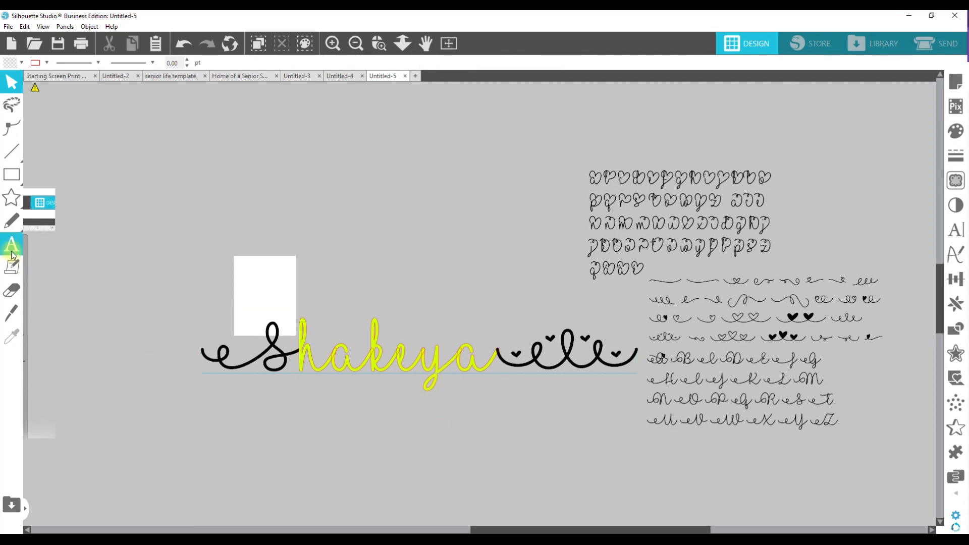
- Add the word 'mom' below the name in I Love Glitter with a pink fill
click(11, 243)
text(mom)
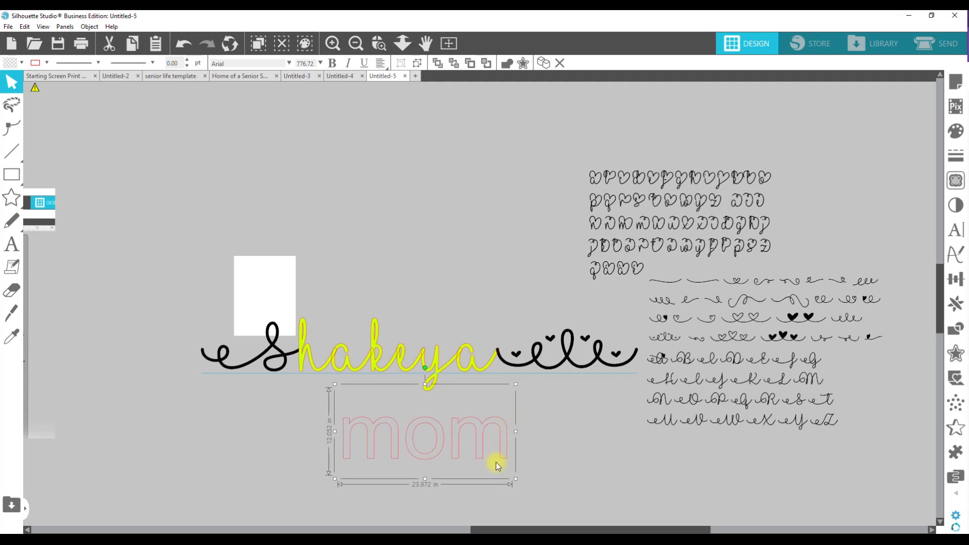
click(960, 228)
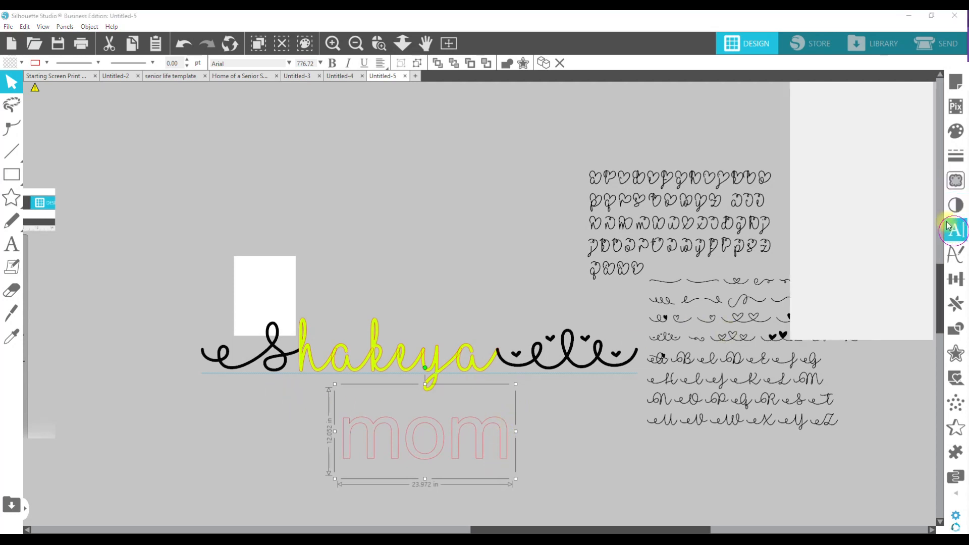
click(955, 230)
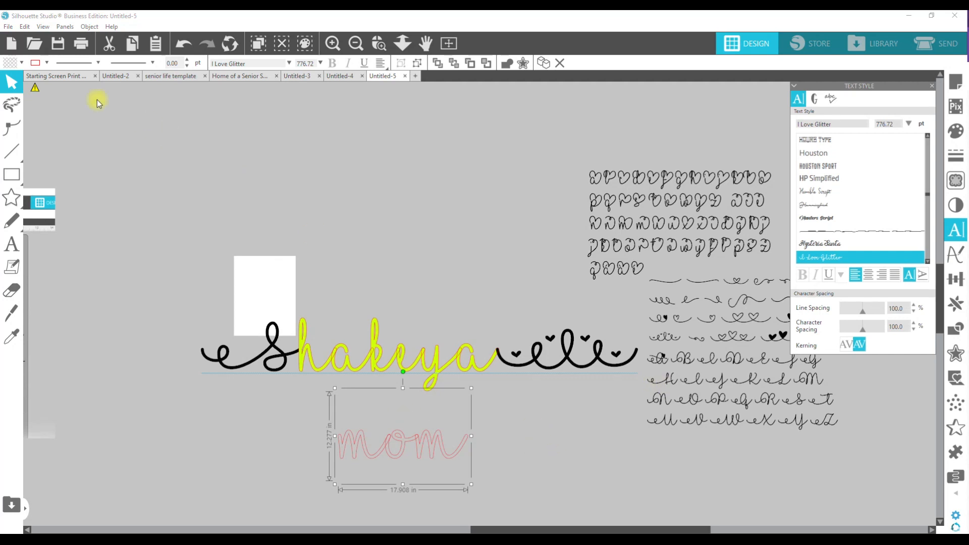
click(20, 63)
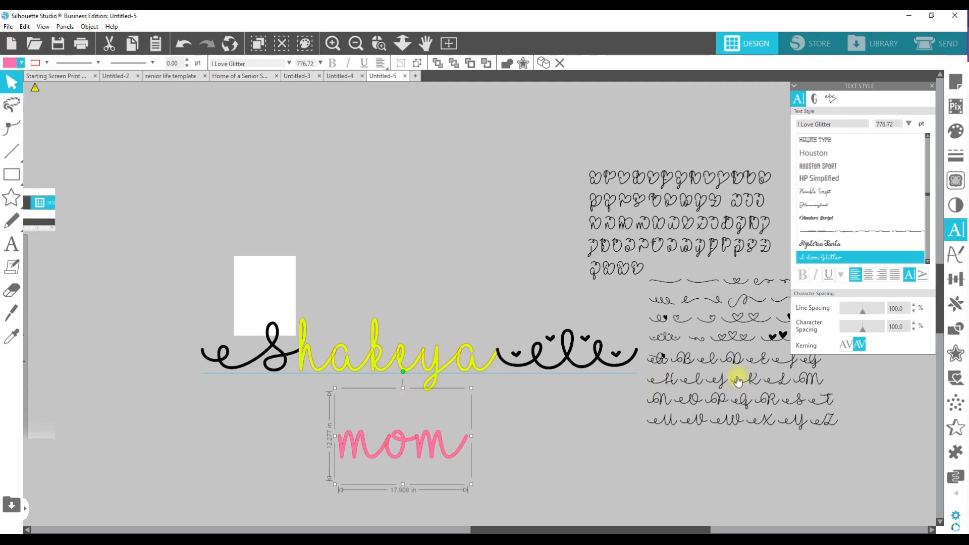
mouse_move(665, 323)
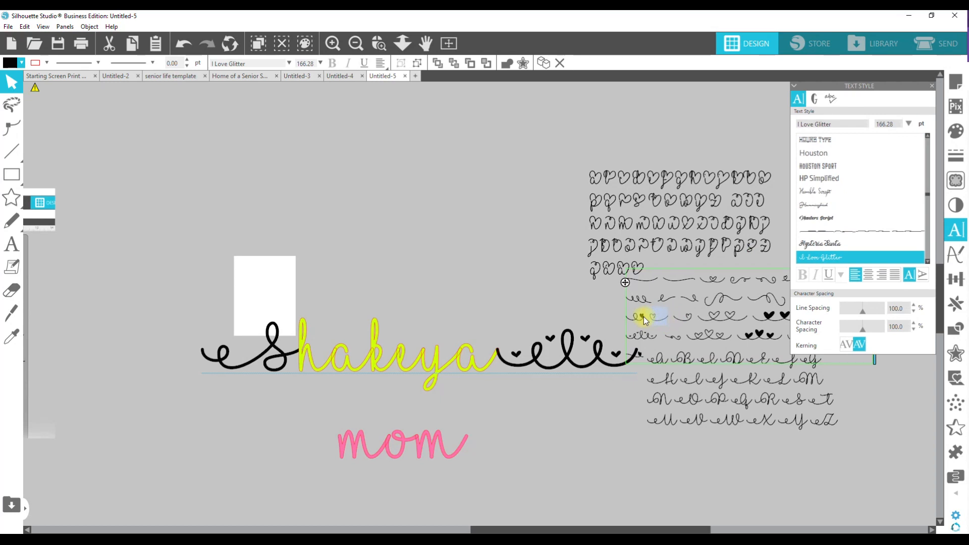
- Copy a flourish glyph from the guide for use on mom
right_click(645, 318)
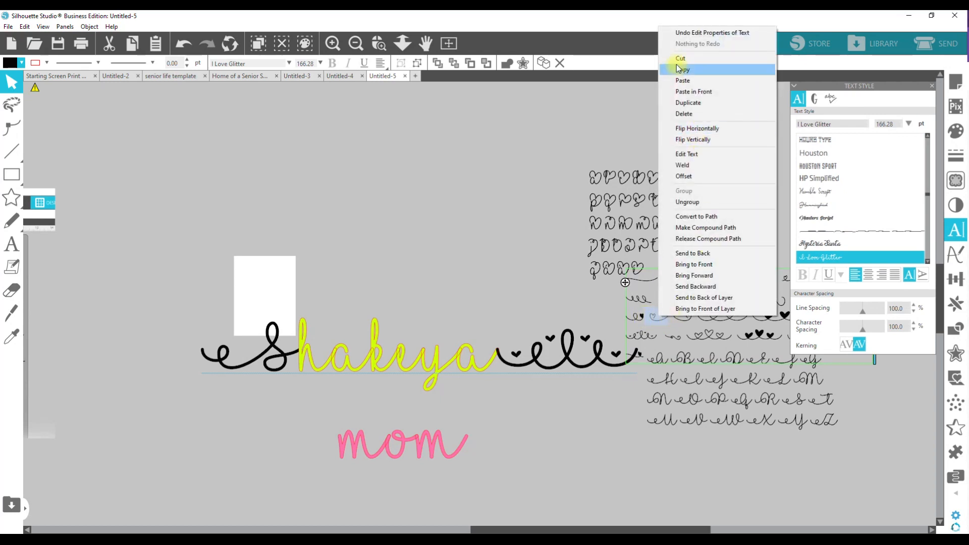
click(343, 453)
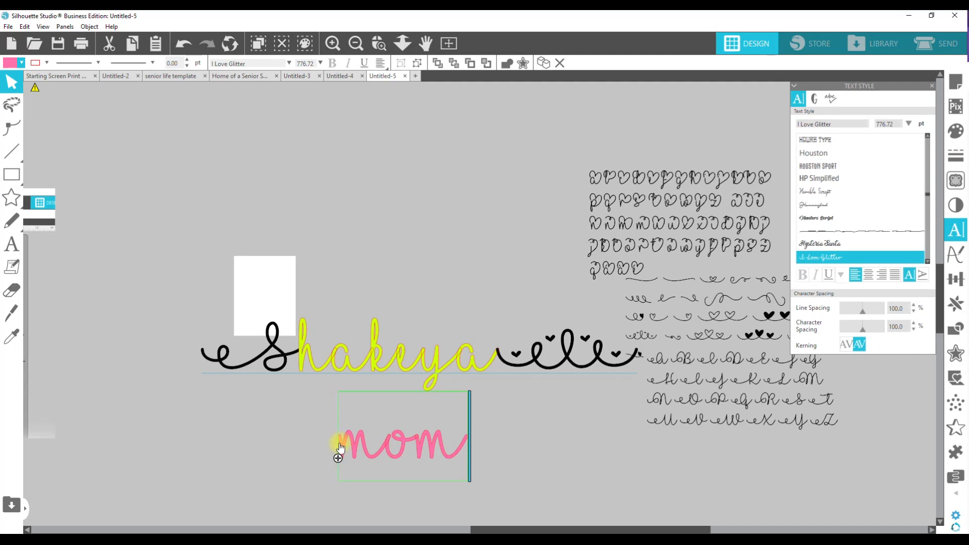
- Paste flourishes before and after mom, closing the gap in front
key(Ctrl+V)
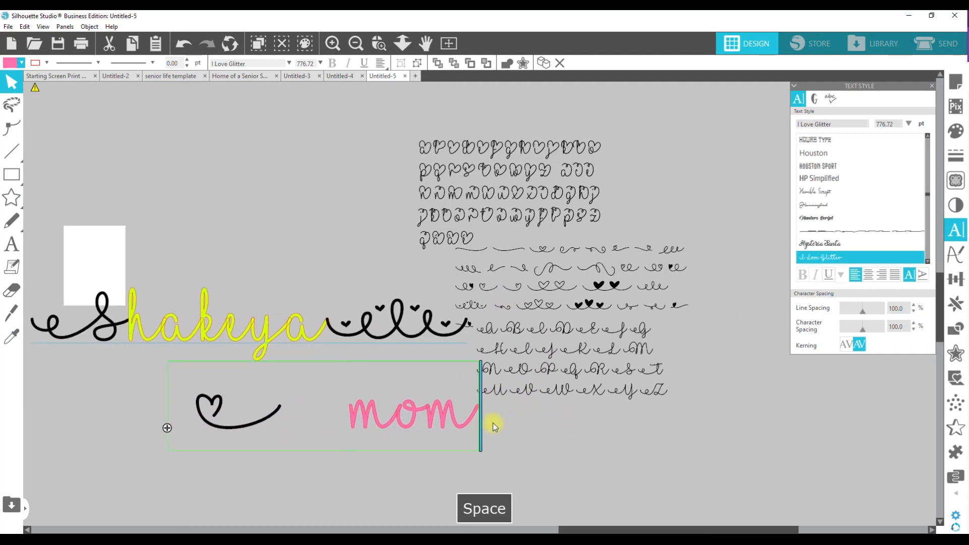
key(Backspace)
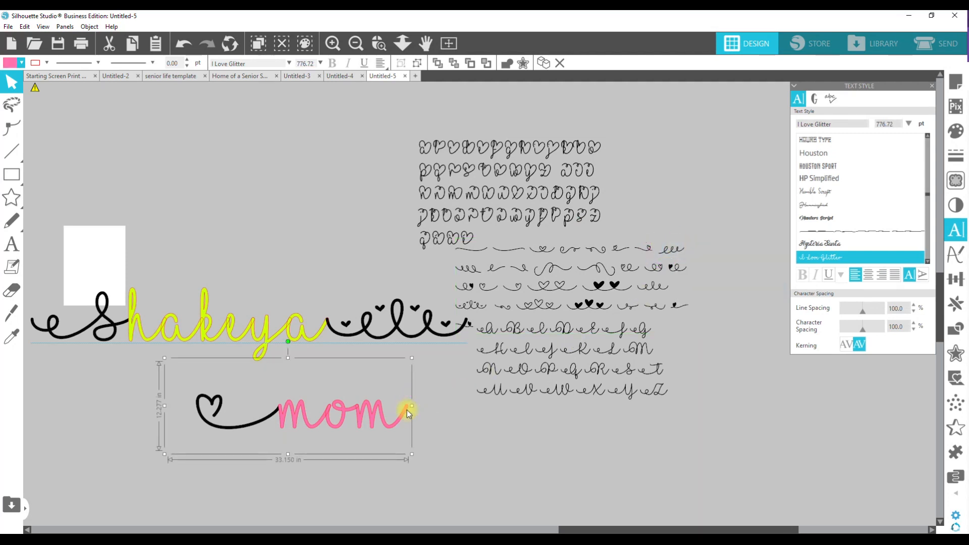
key(Ctrl+V)
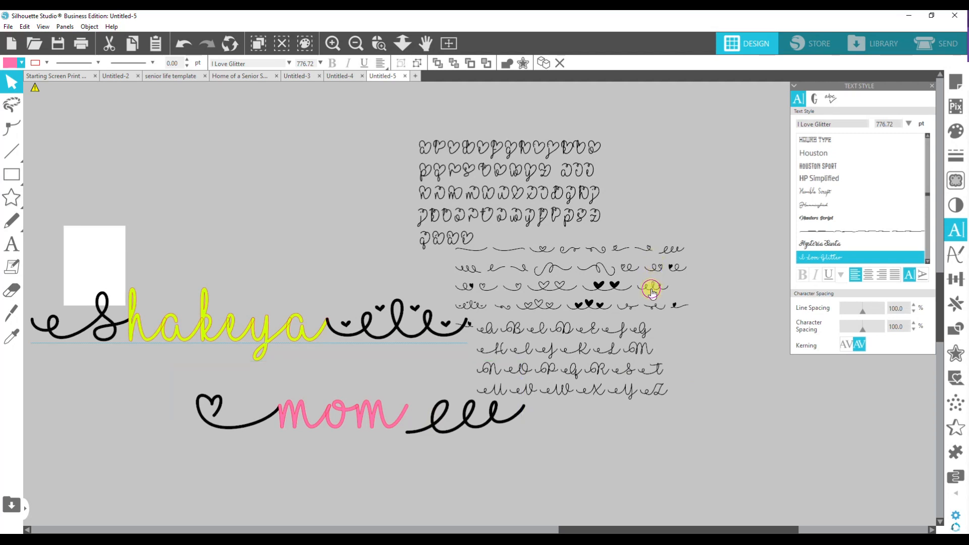
- Replace the trailing flourish with a heart glyph, then enlarge all glyph guide blocks together
double_click(652, 288)
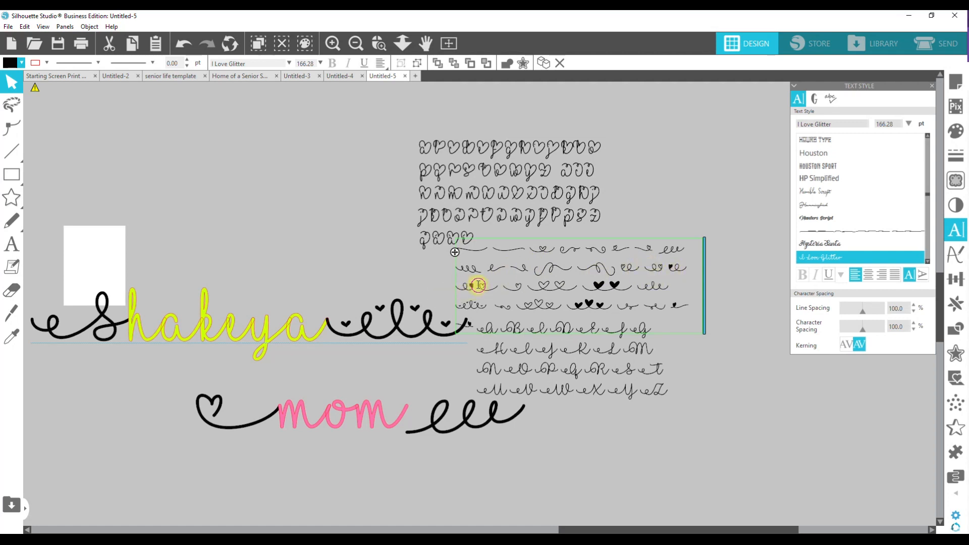
right_click(479, 285)
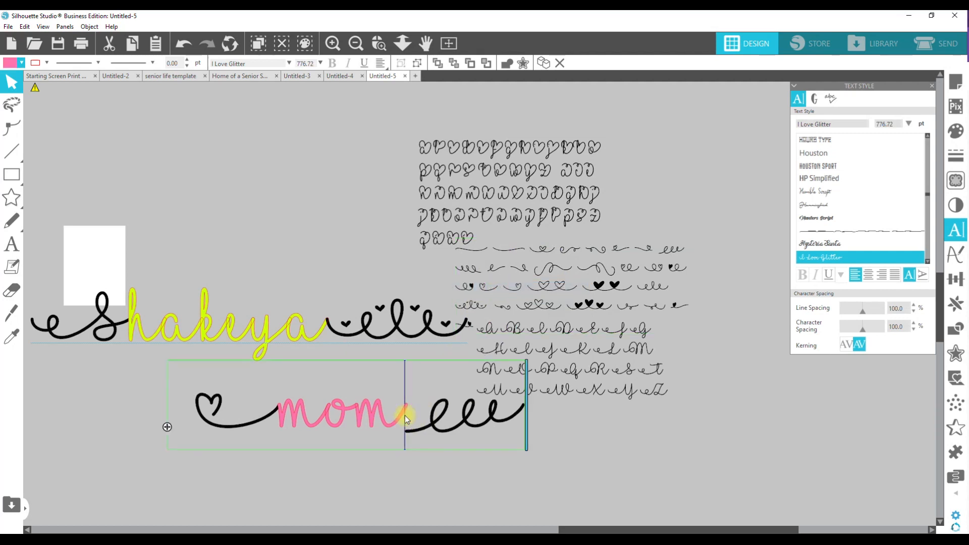
key(Ctrl+V)
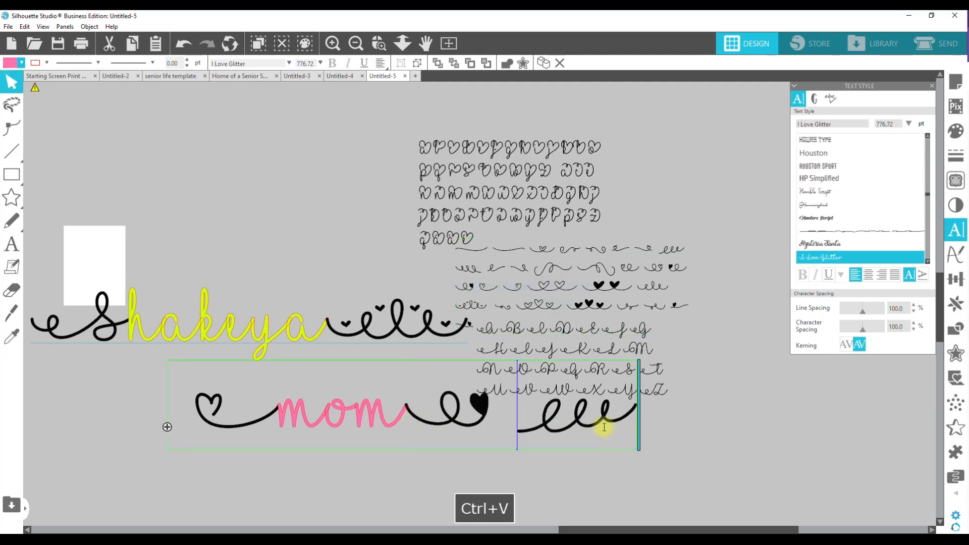
key(Delete)
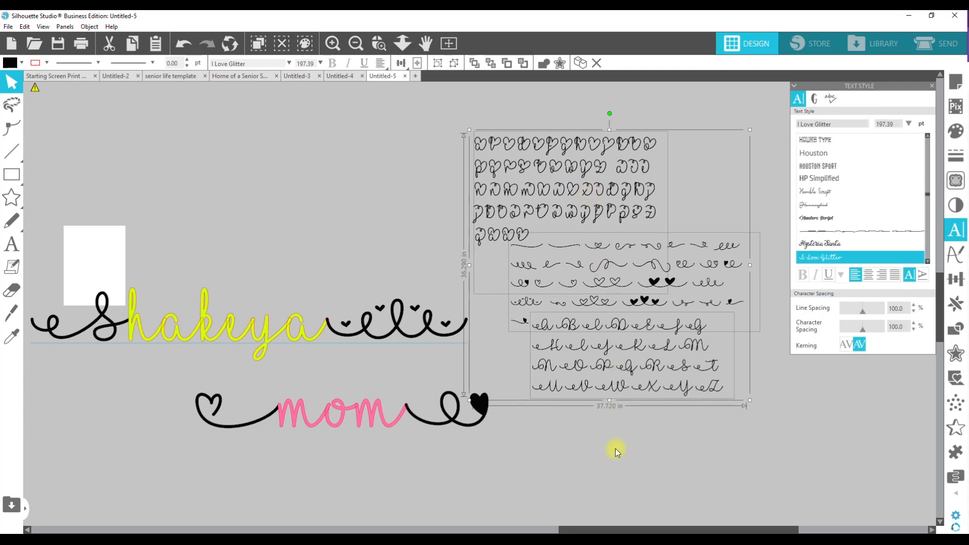
mouse_move(745, 405)
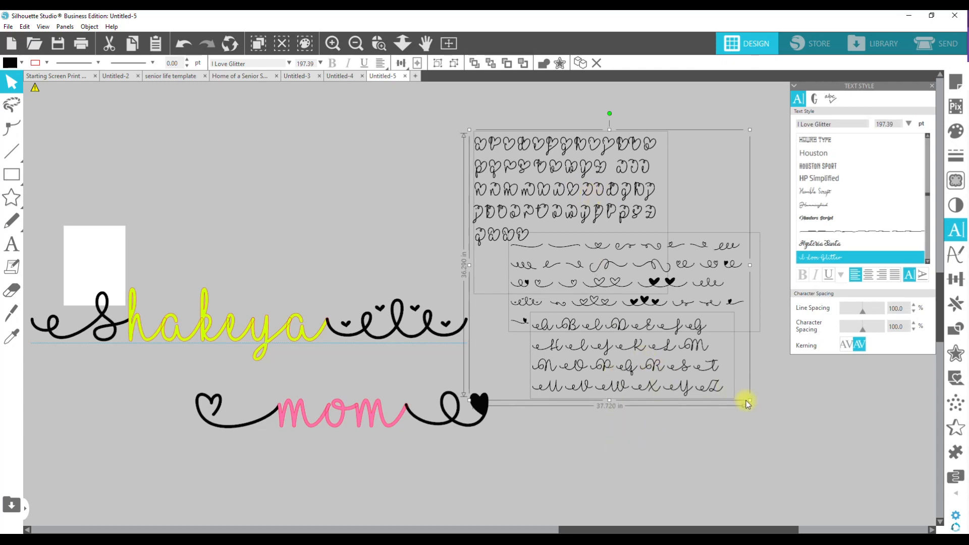
drag(748, 403, 855, 502)
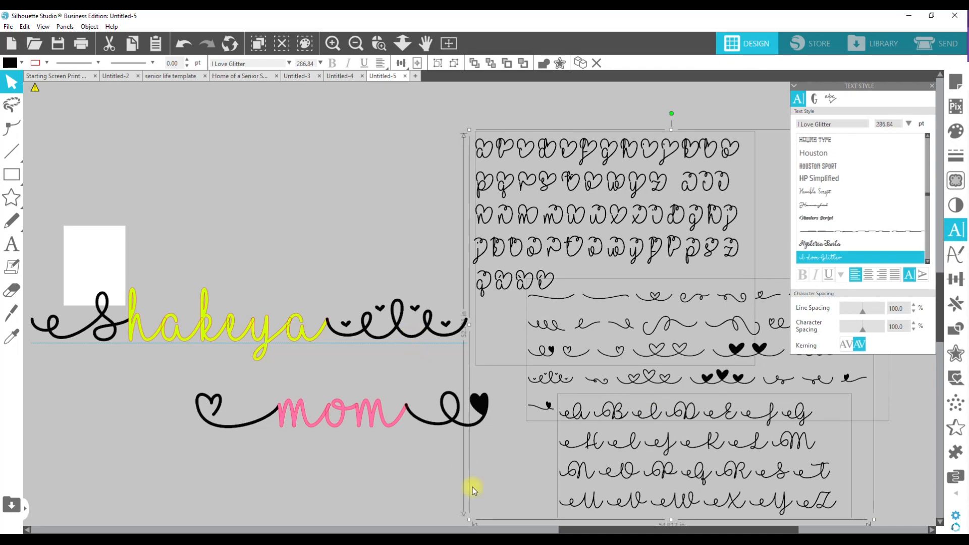
mouse_move(721, 358)
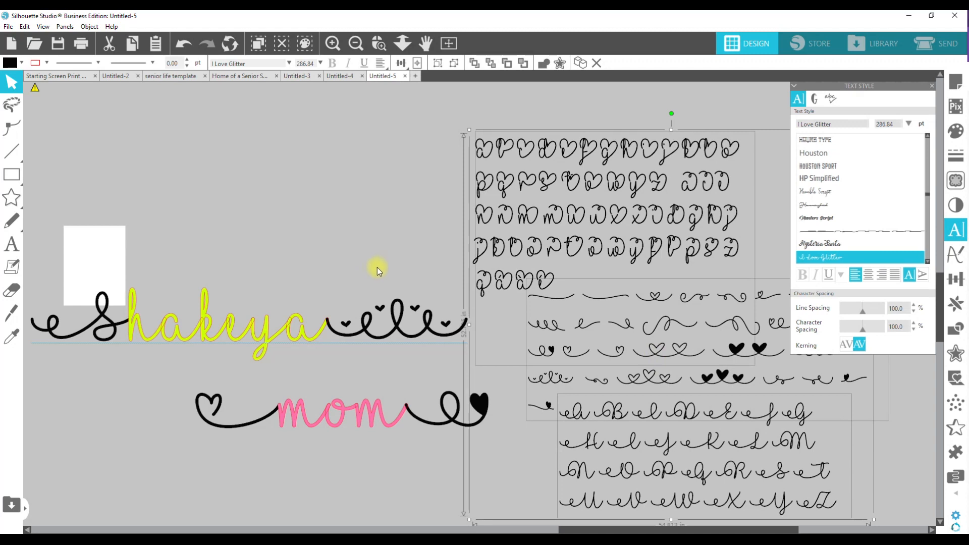
mouse_move(130, 261)
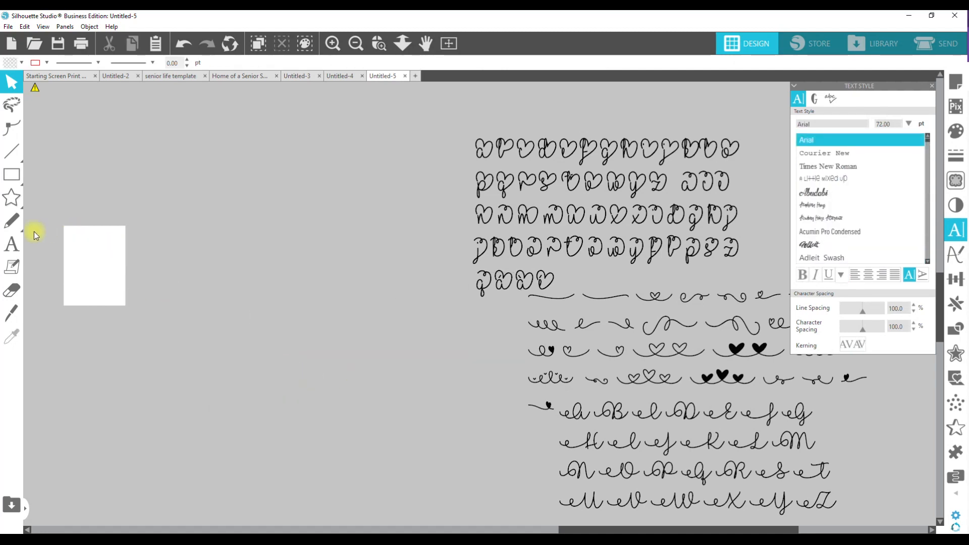
- Start a new I Love Glitter text block and show the font's glyph list
click(10, 242)
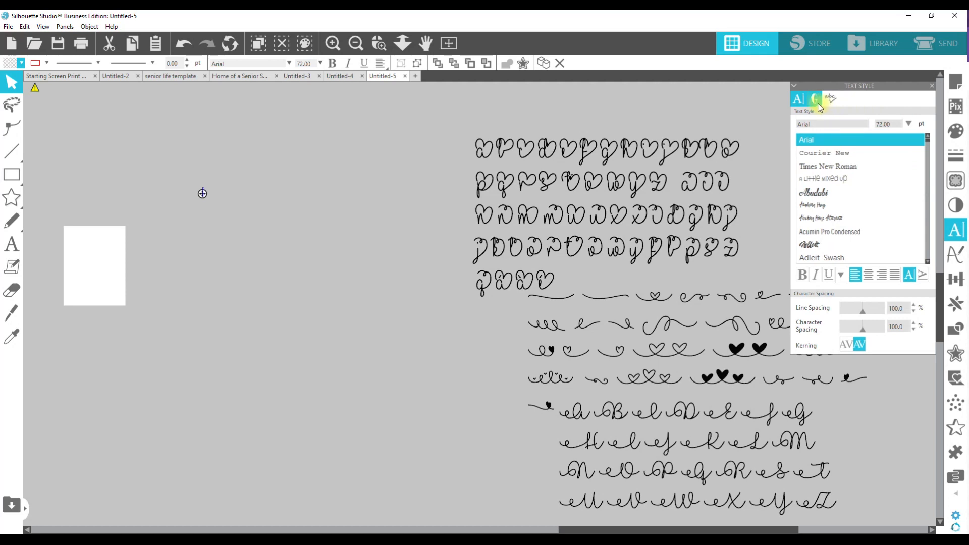
click(814, 98)
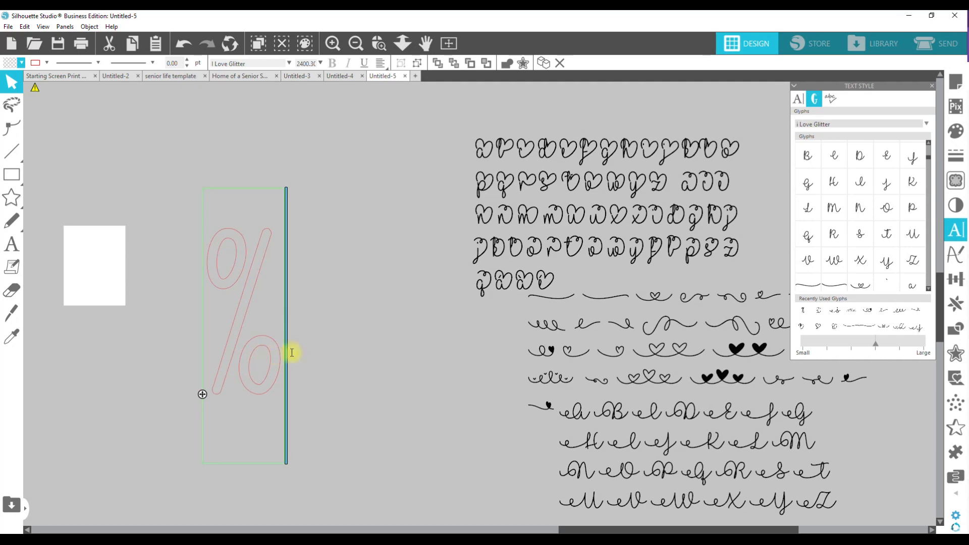
- Insert the long heart-ended flourish glyph into the new text block and browse further glyphs
click(552, 337)
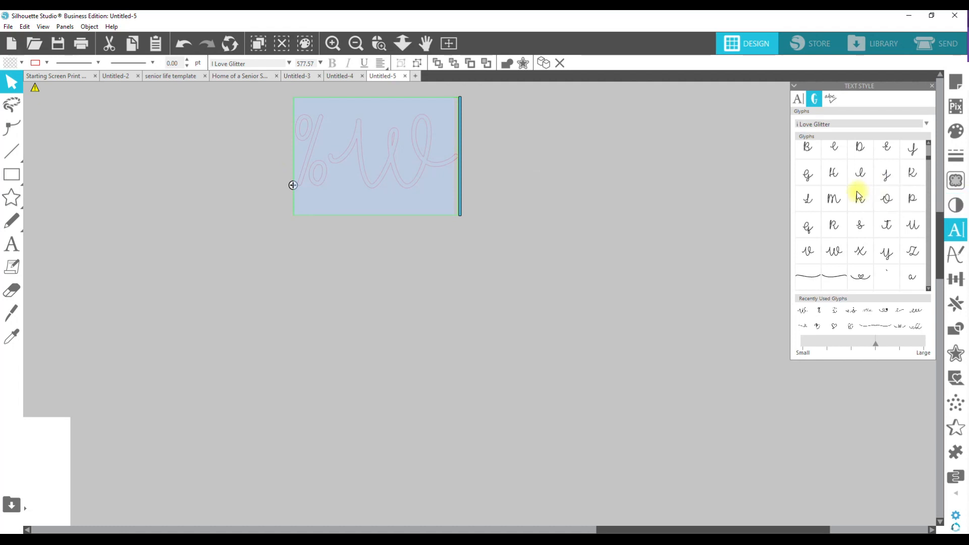
mouse_move(859, 196)
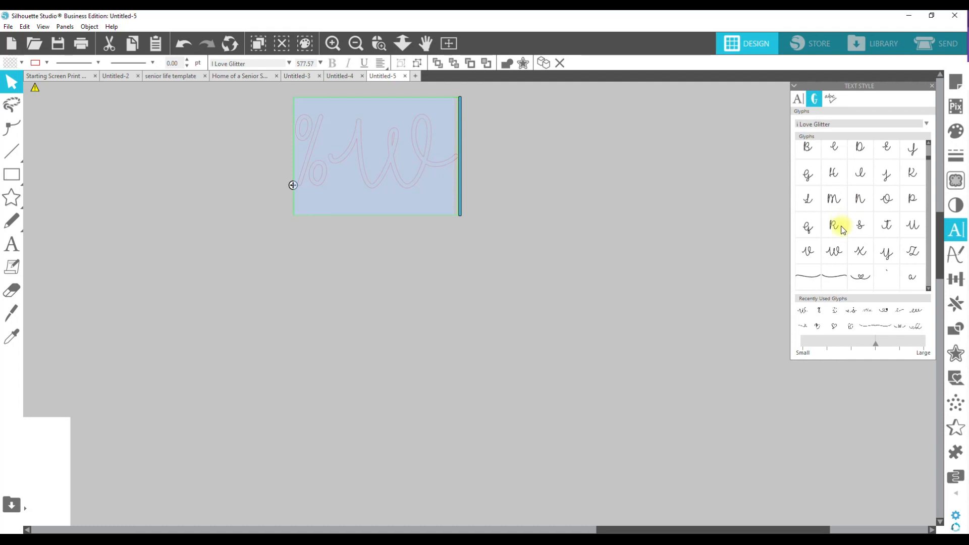
mouse_move(860, 276)
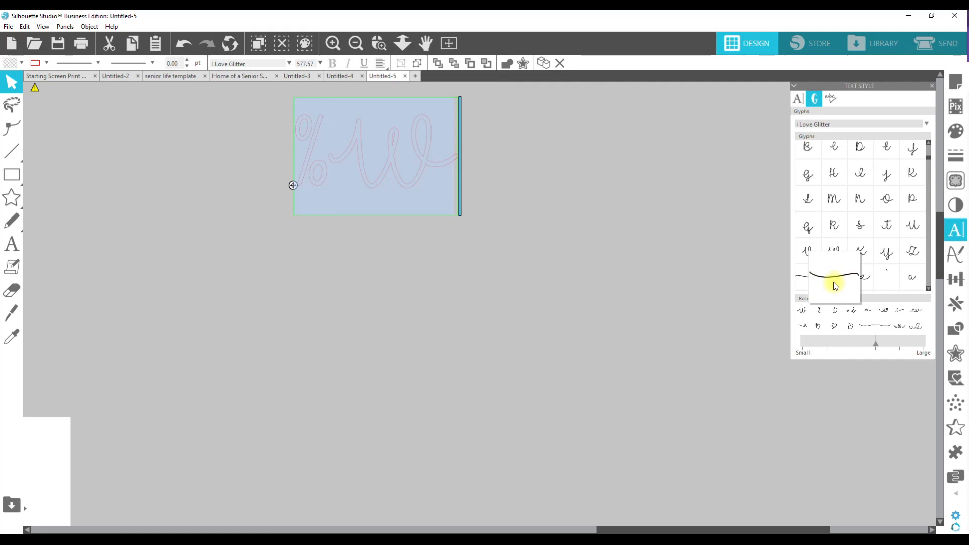
mouse_move(835, 278)
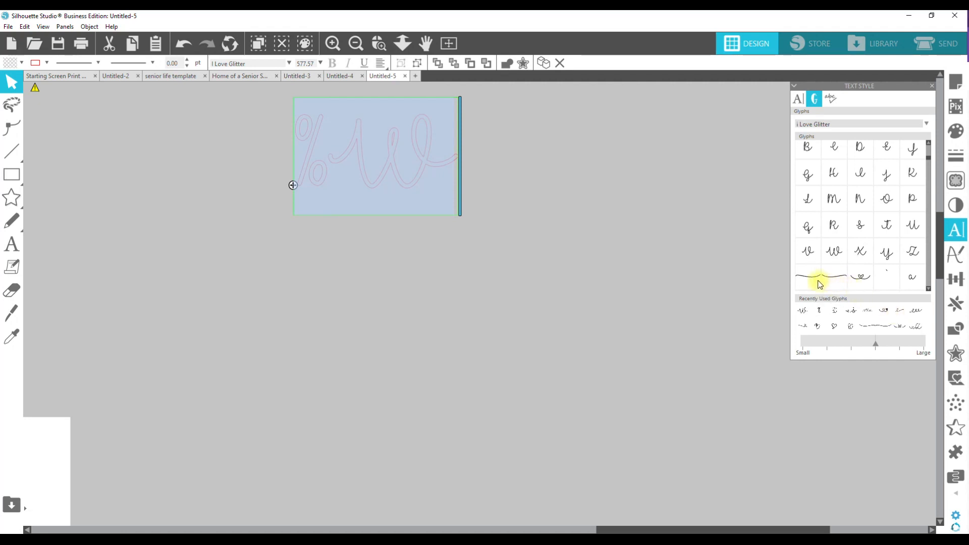
mouse_move(808, 277)
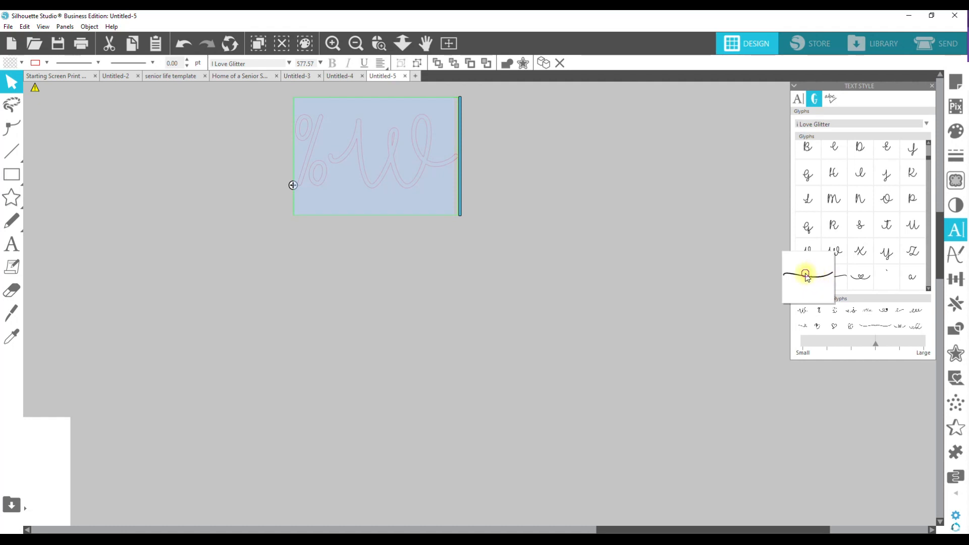
click(860, 277)
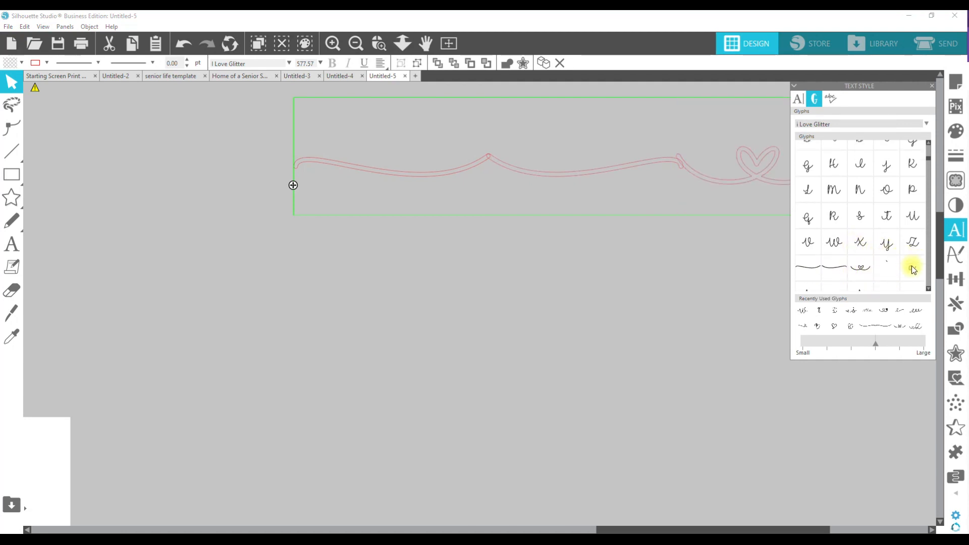
scroll(down, 3)
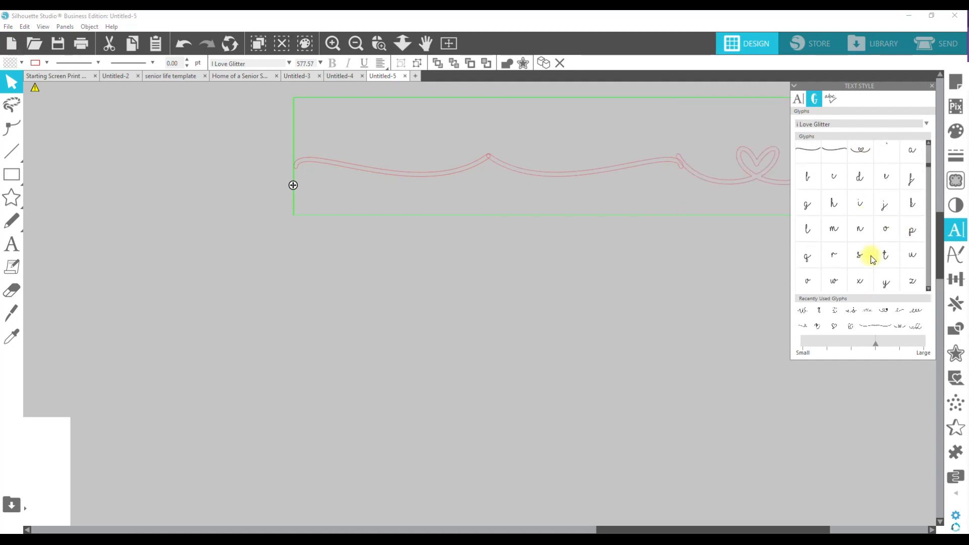
scroll(down, 3)
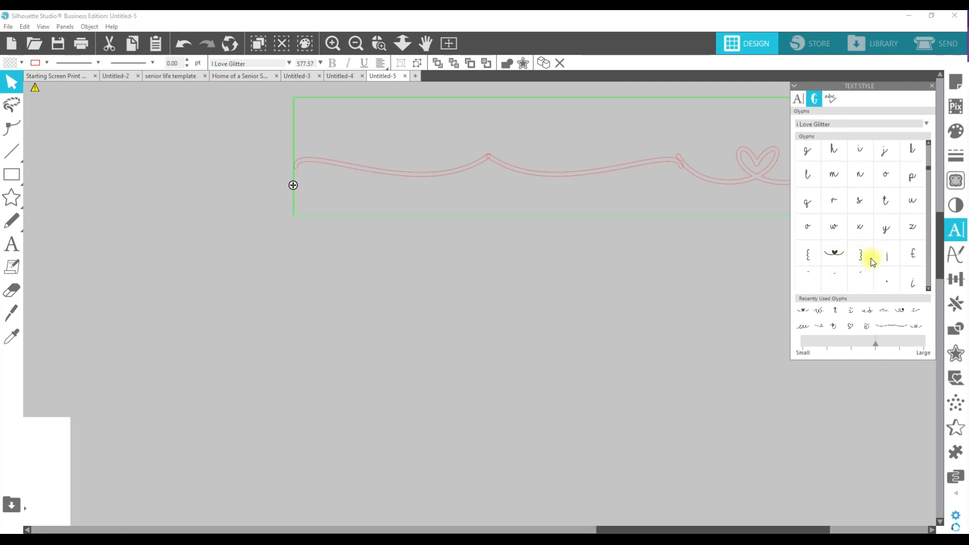
scroll(down, 3)
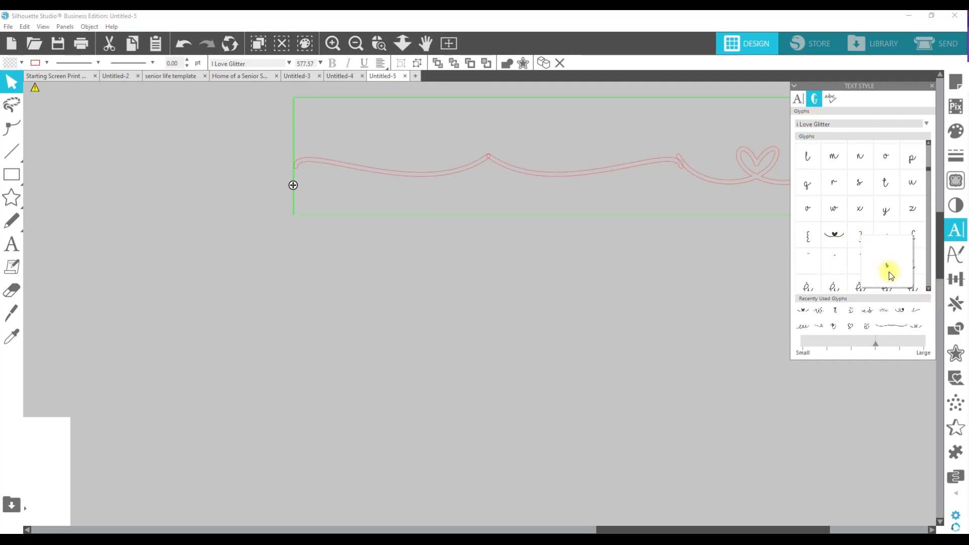
scroll(down, 3)
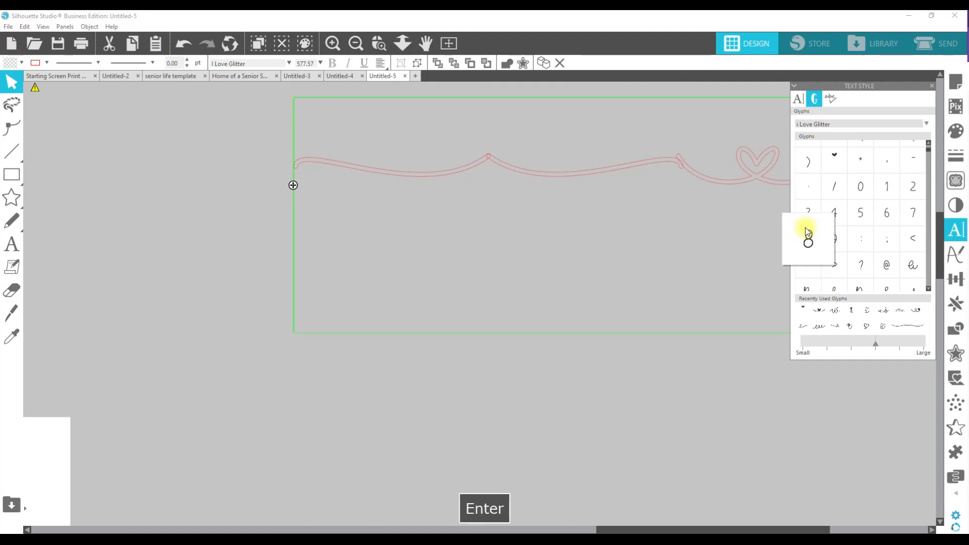
scroll(down, 3)
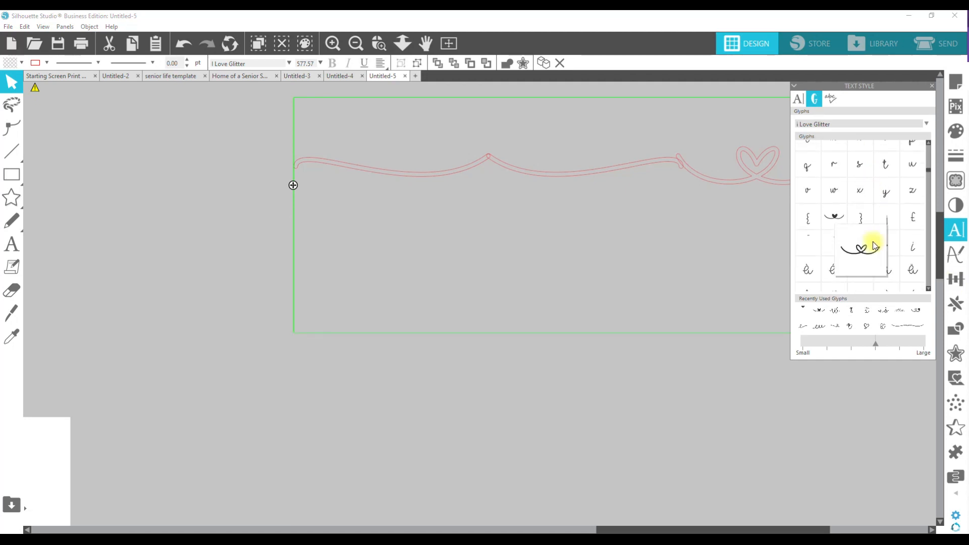
scroll(down, 3)
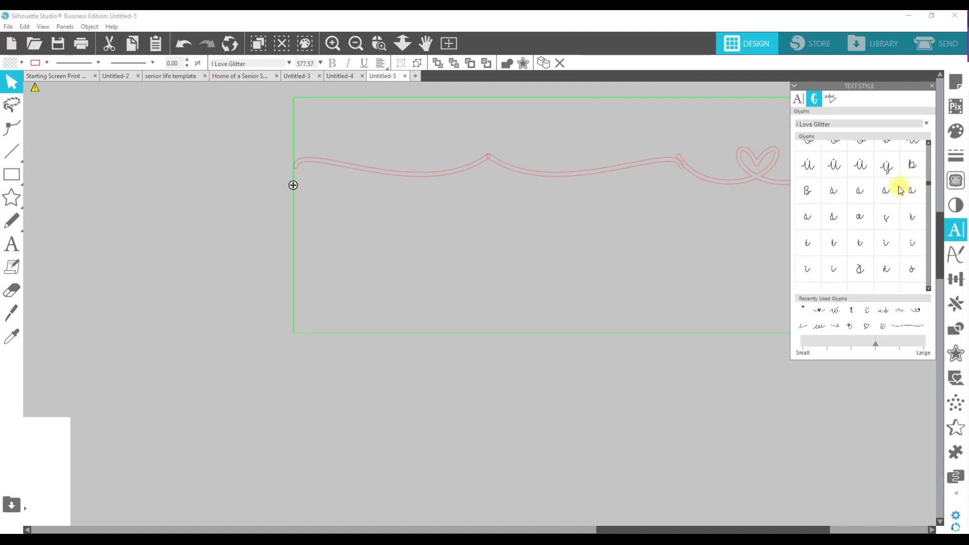
mouse_move(860, 191)
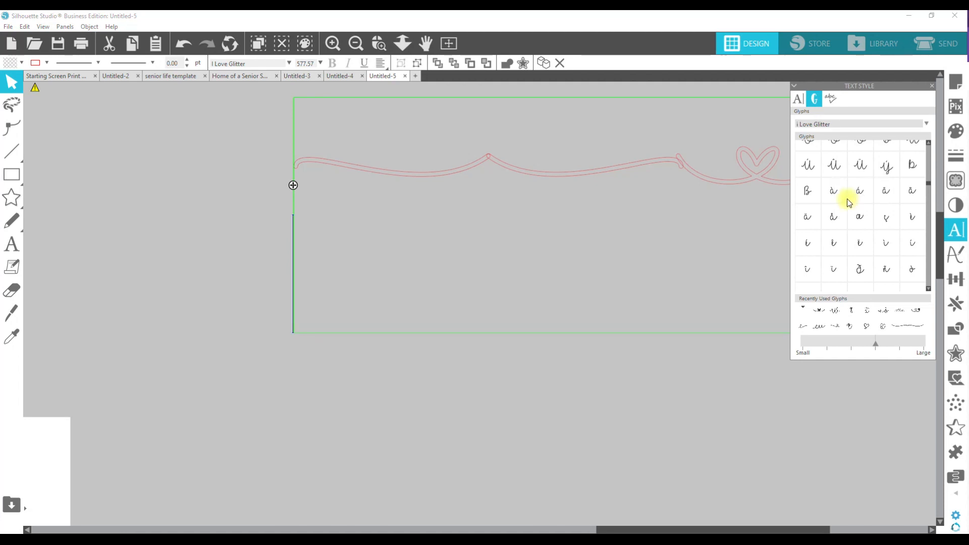
mouse_move(873, 245)
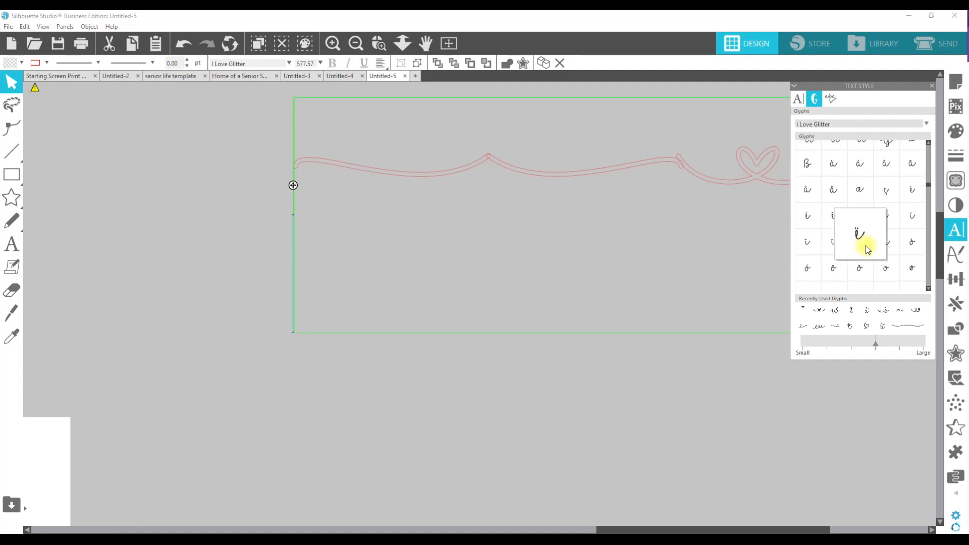
- Scroll the glyph grid to the lowercase glyphs for the two rows under the flourish
scroll(down, 3)
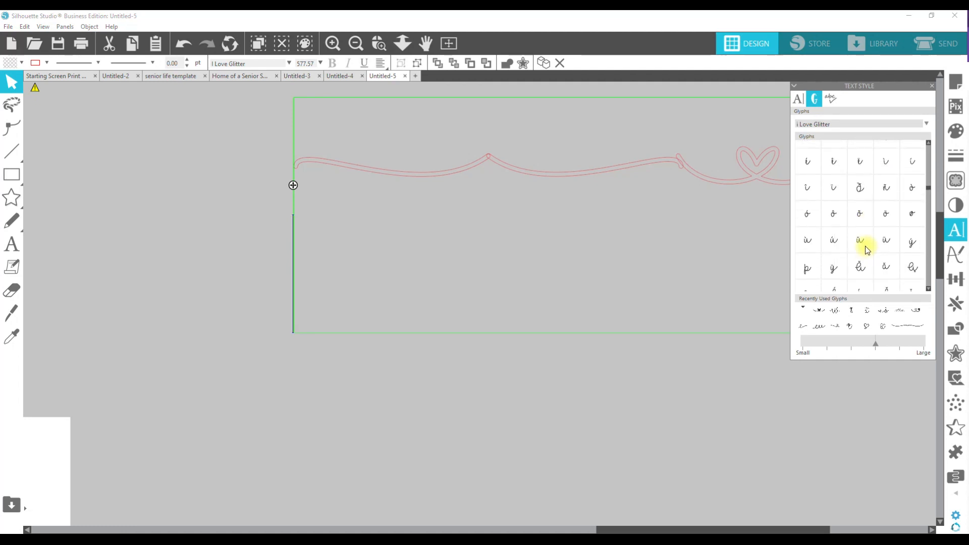
scroll(down, 3)
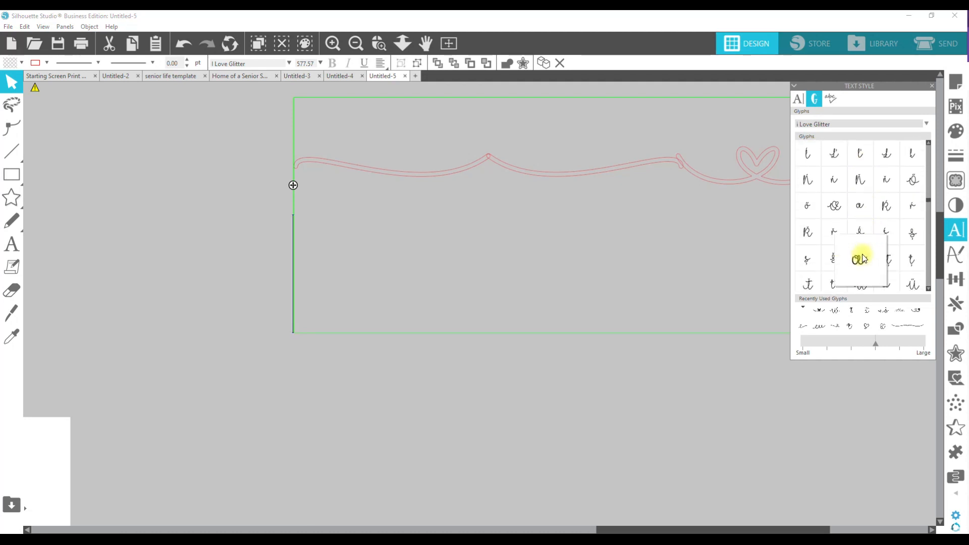
scroll(down, 3)
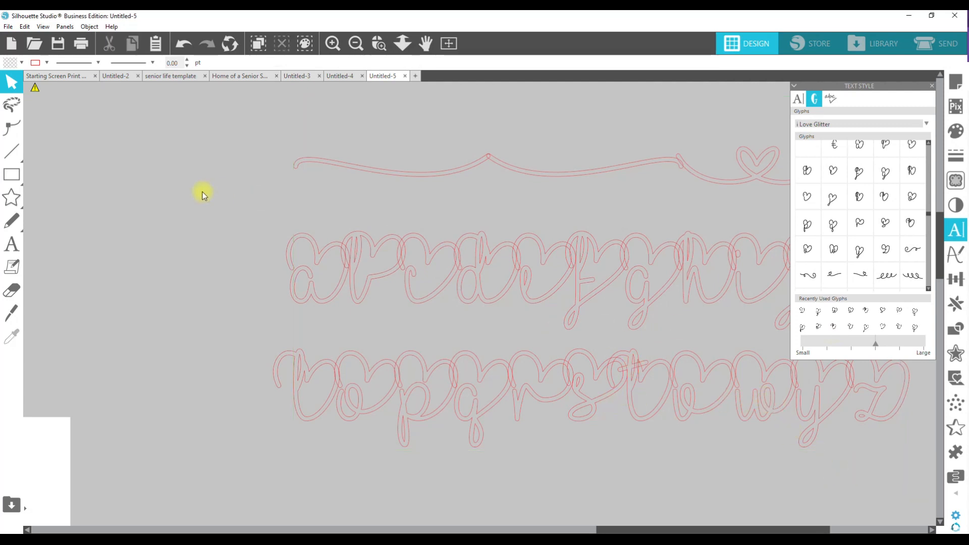
- Start a new text block and fill it with yellow flourish glyphs from the Glyphs panel
click(11, 243)
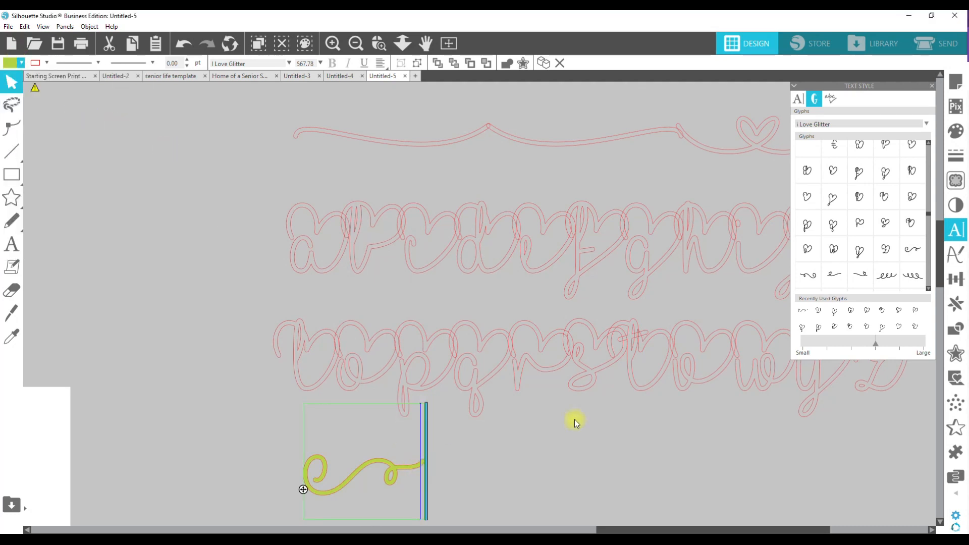
click(808, 276)
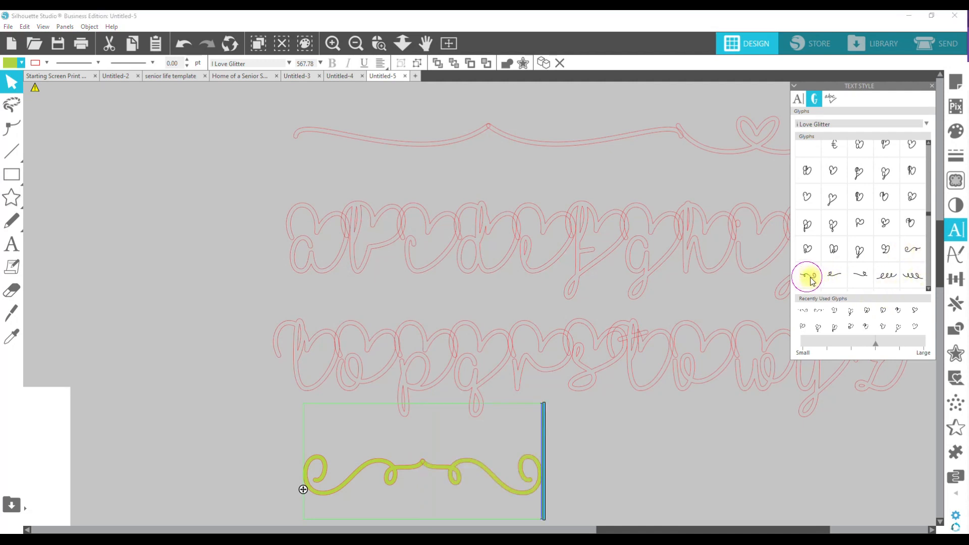
click(887, 275)
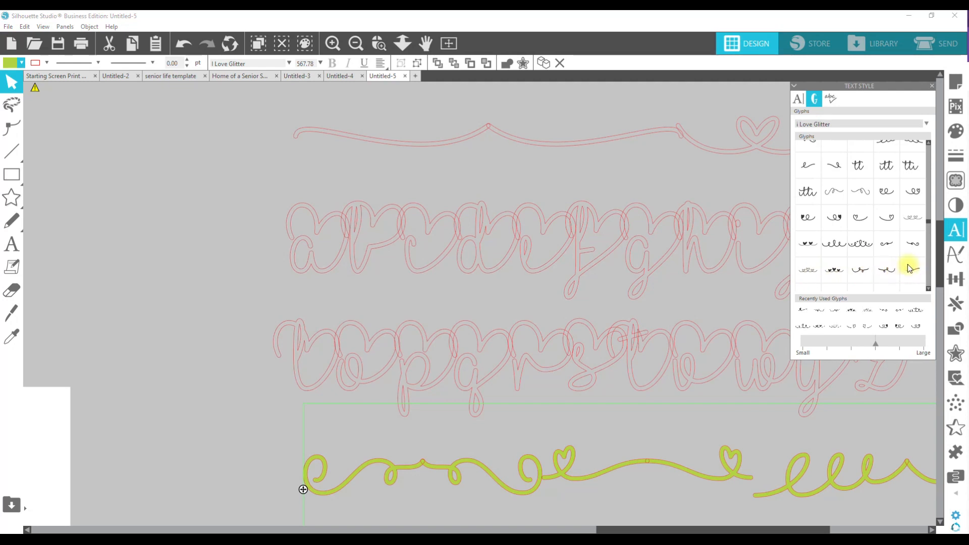
scroll(down, 3)
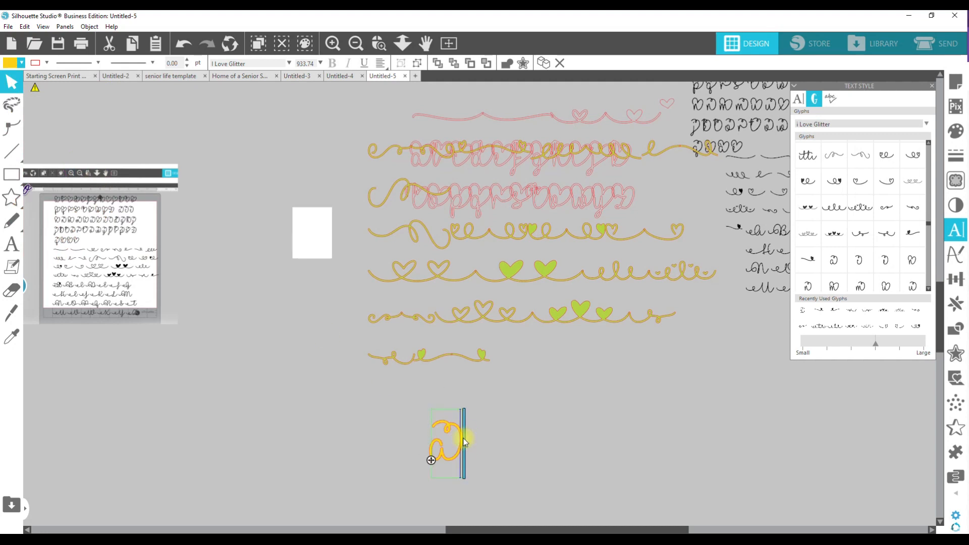
- Space after the first glyph, then add successive alternate lowercase glyphs to the yellow row
key(space)
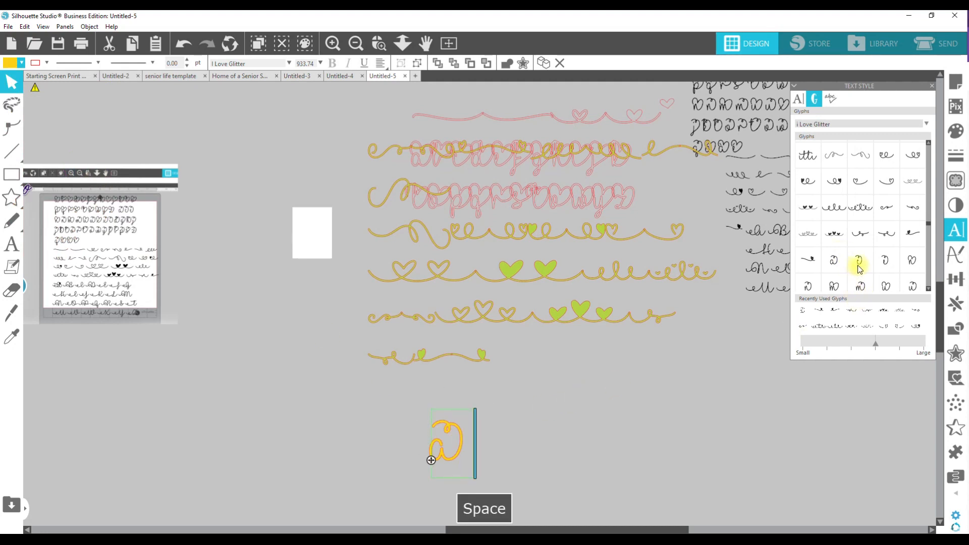
click(808, 287)
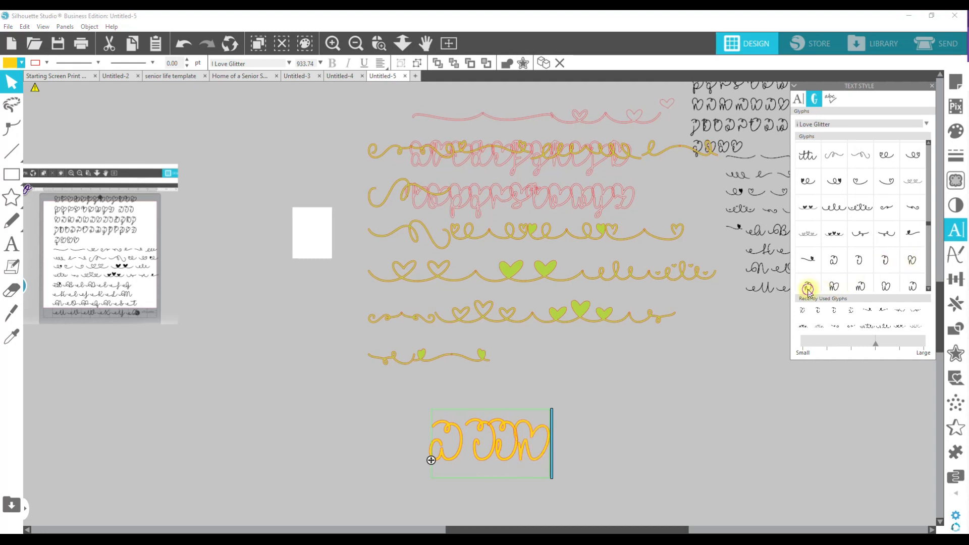
click(912, 285)
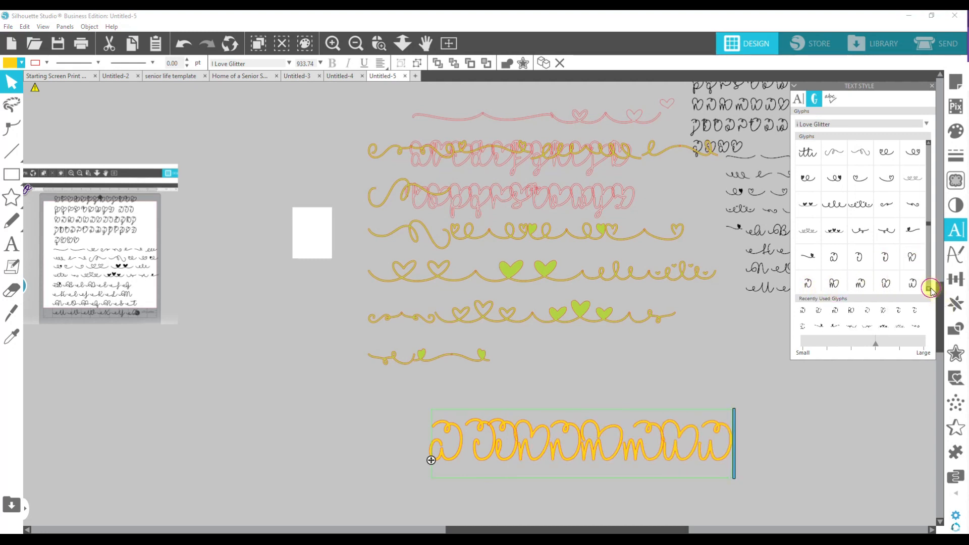
scroll(down, 3)
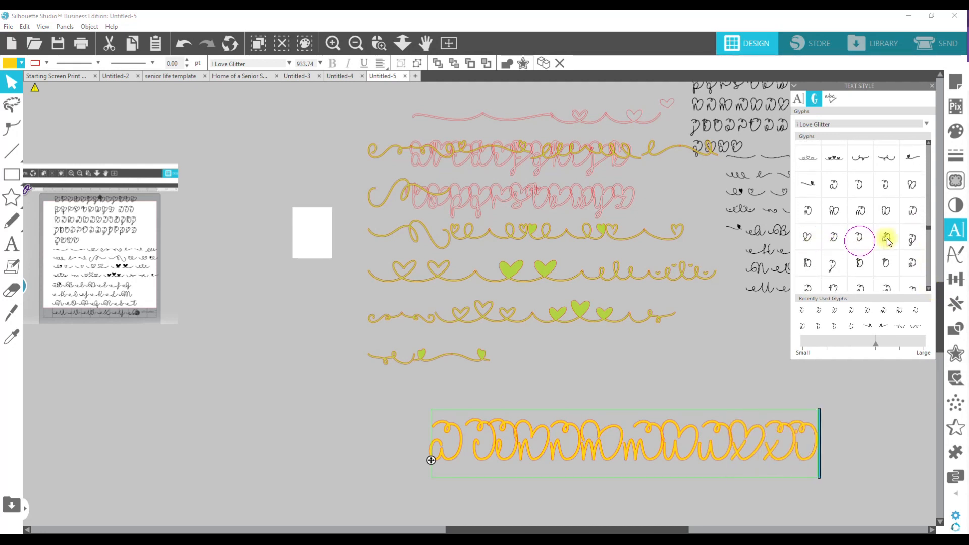
click(861, 264)
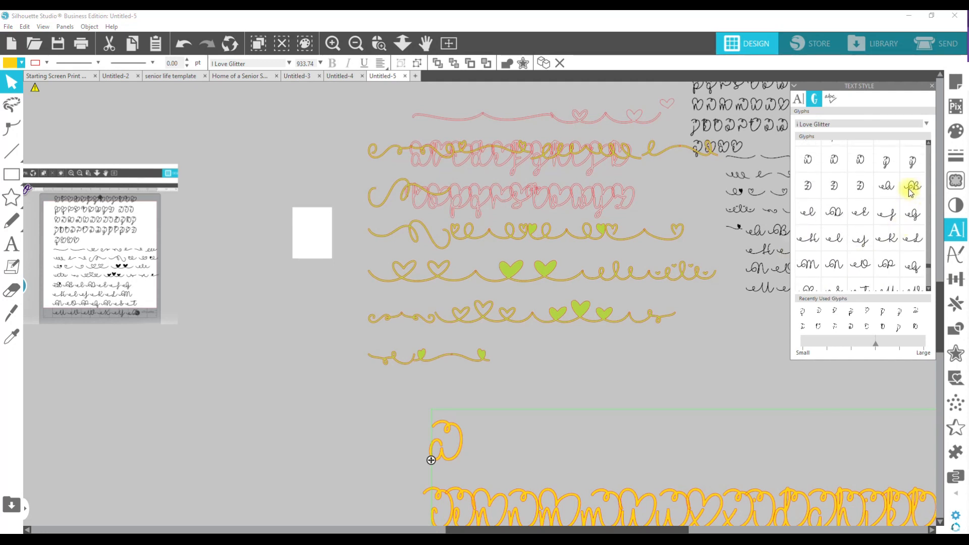
- Build a new purple I Love Glitter text block holding the uppercase glyphs A through Z
scroll(down, 3)
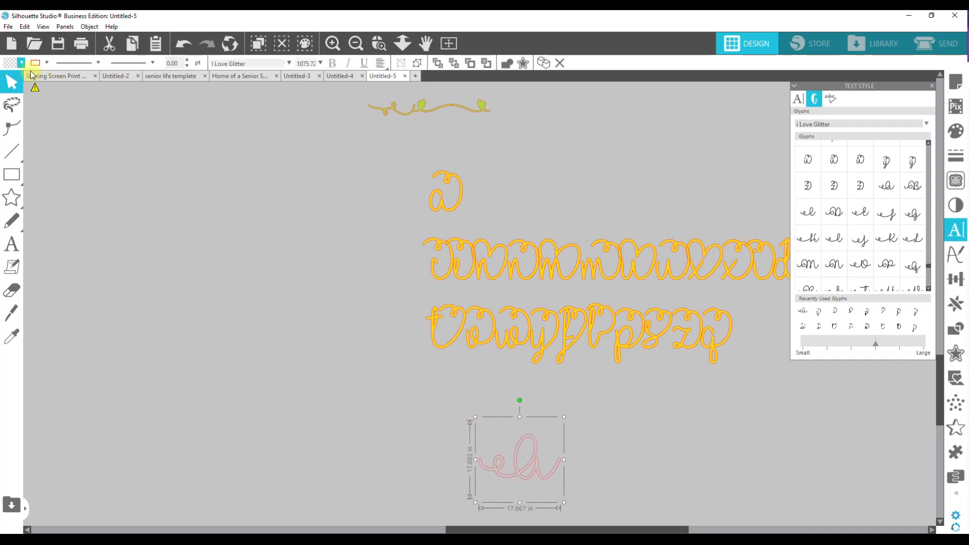
click(38, 63)
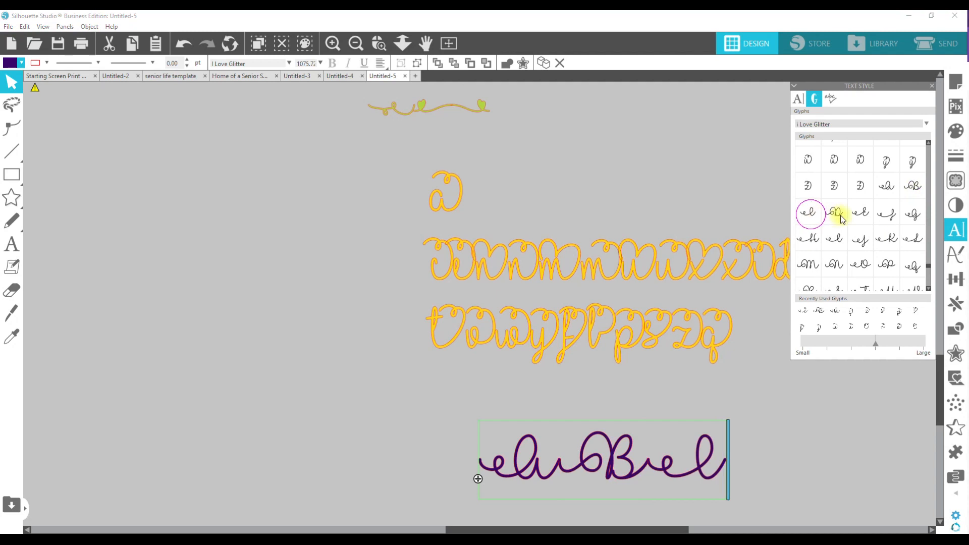
click(808, 238)
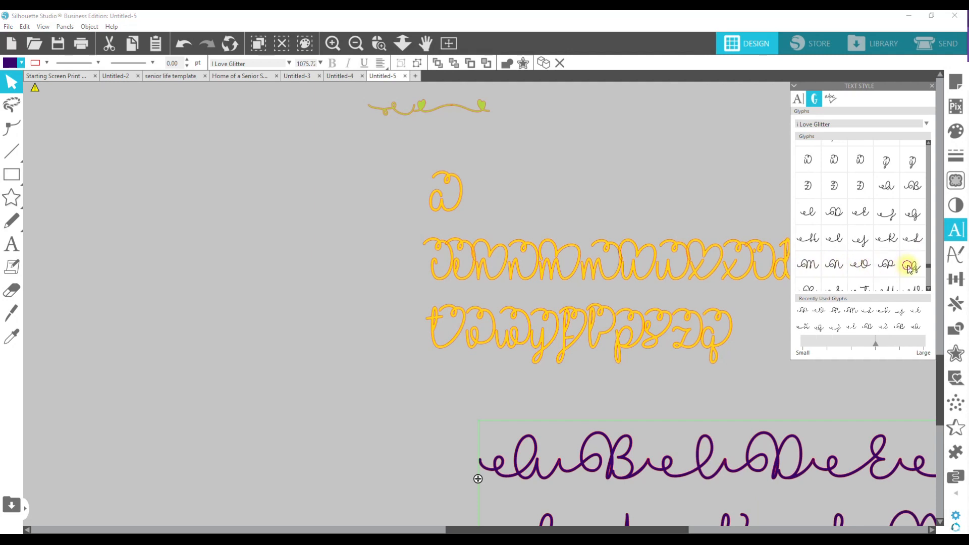
scroll(down, 3)
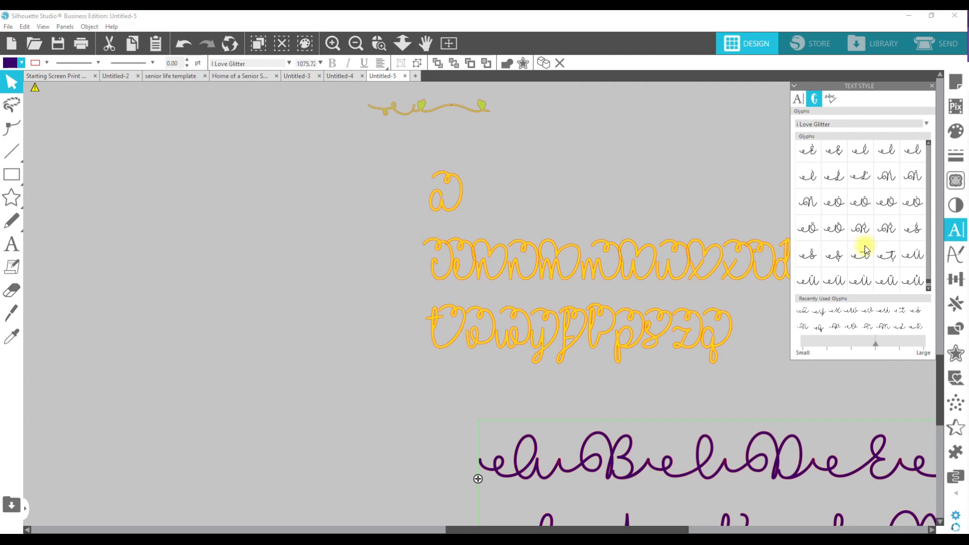
scroll(down, 3)
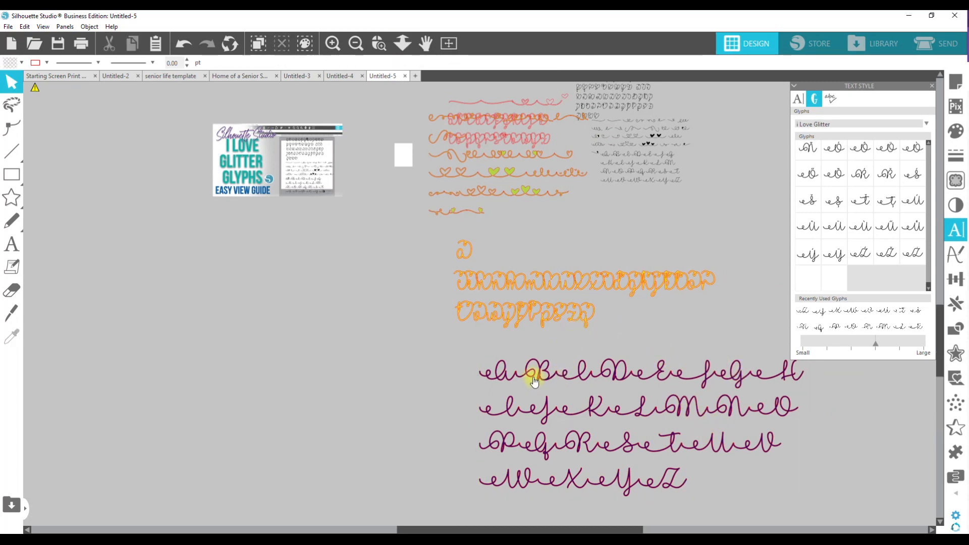
- Space the purple A–Z glyphs apart across five lines and drop the lone yellow letter
click(532, 378)
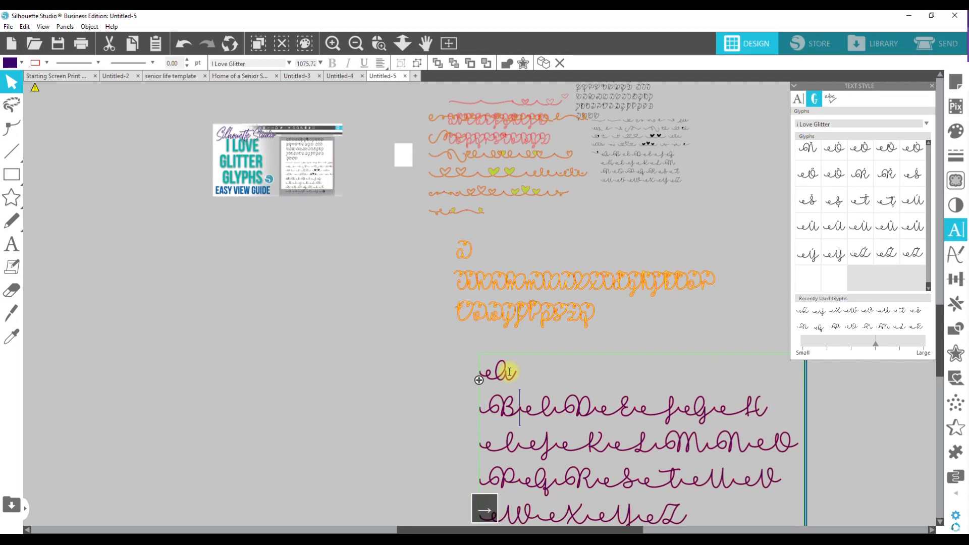
key(space)
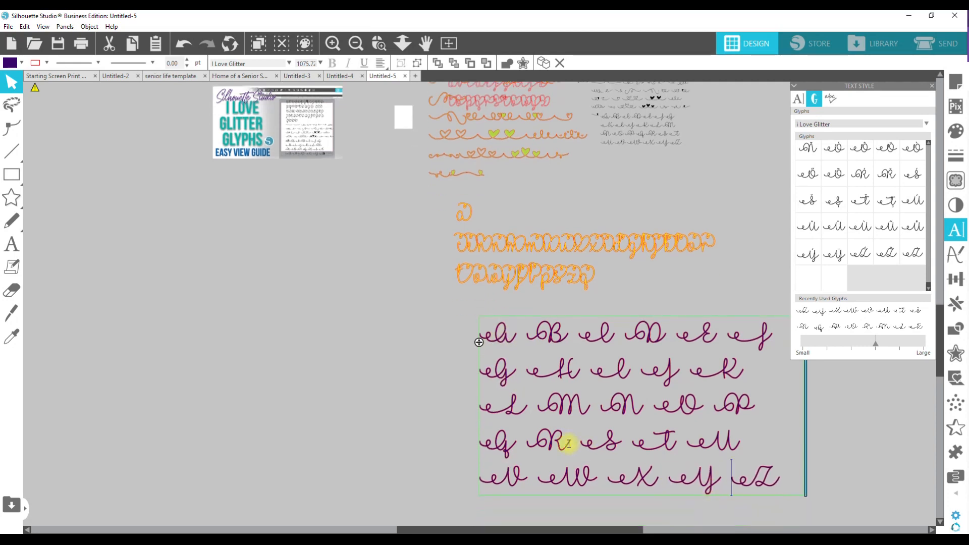
scroll(down, 3)
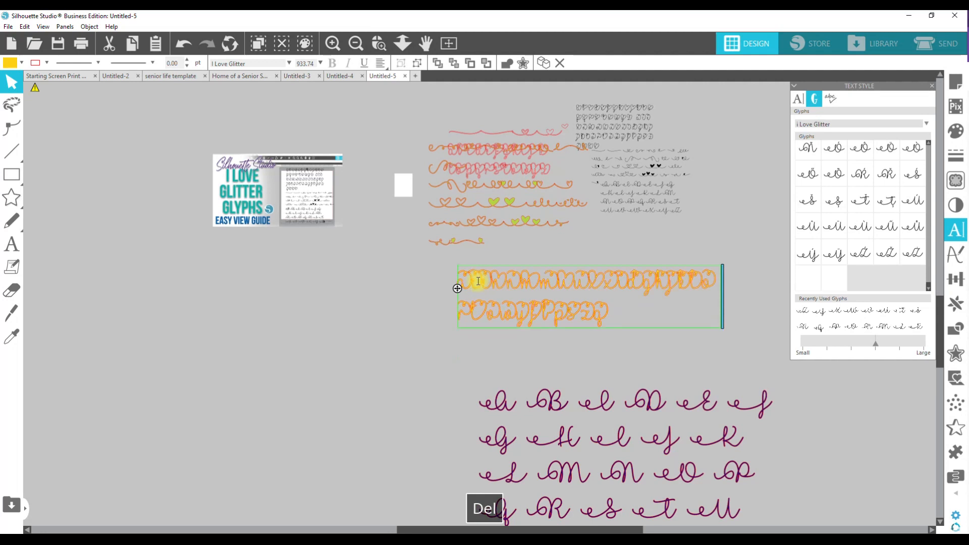
- Reflow the orange lowercase block so its first row shows spaced glyphs over three lines
key(space)
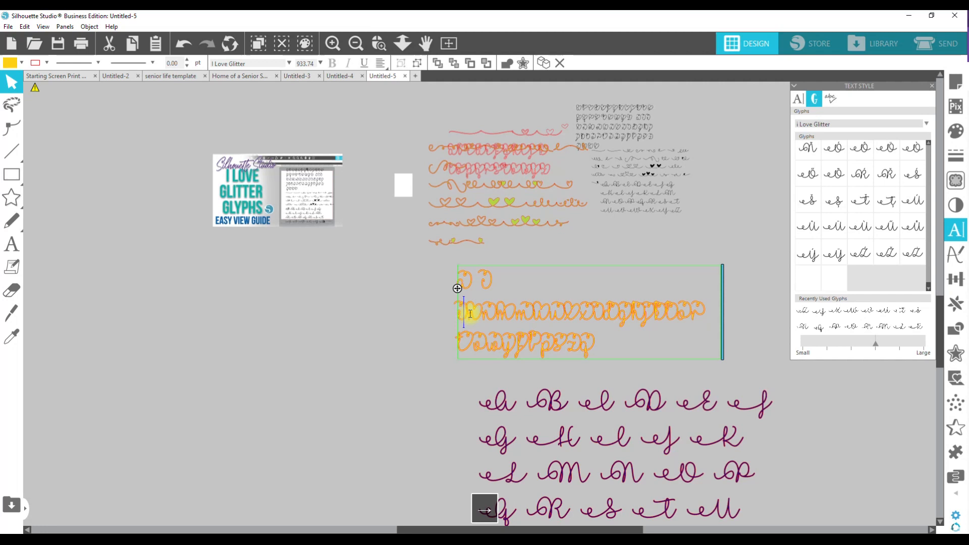
key(space)
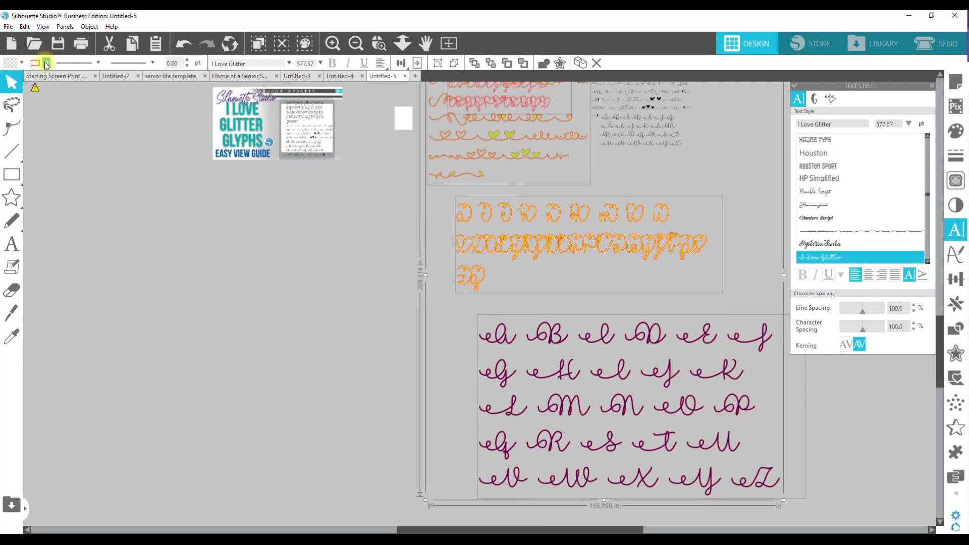
- Give every glyph block the same dark red fill colour
click(46, 63)
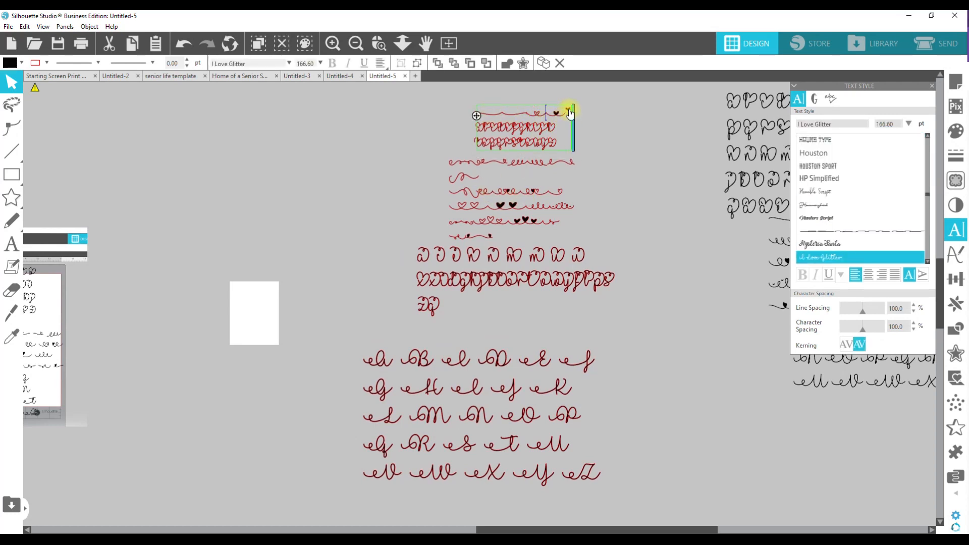
- Position the flourish rows beneath the shrunken outlined lowercase rows at the top
right_click(501, 112)
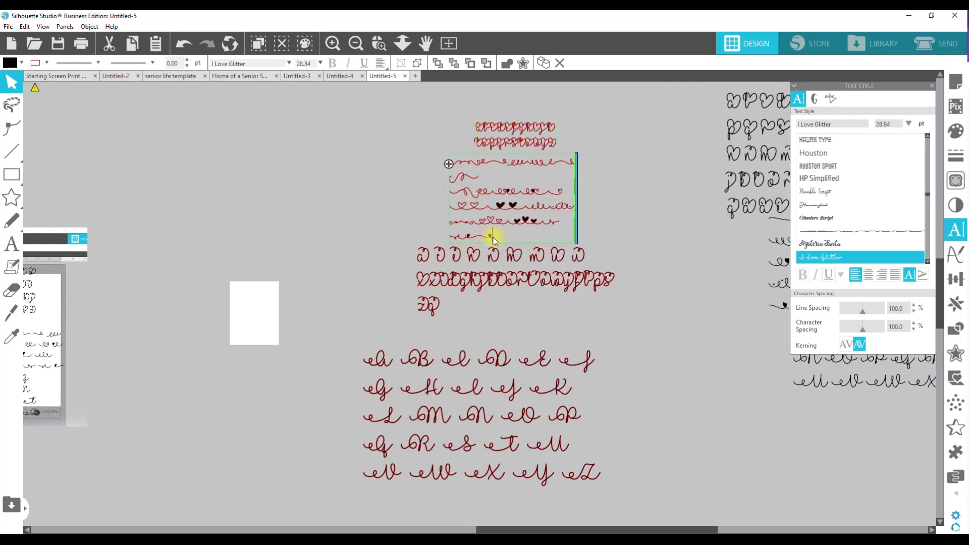
right_click(492, 237)
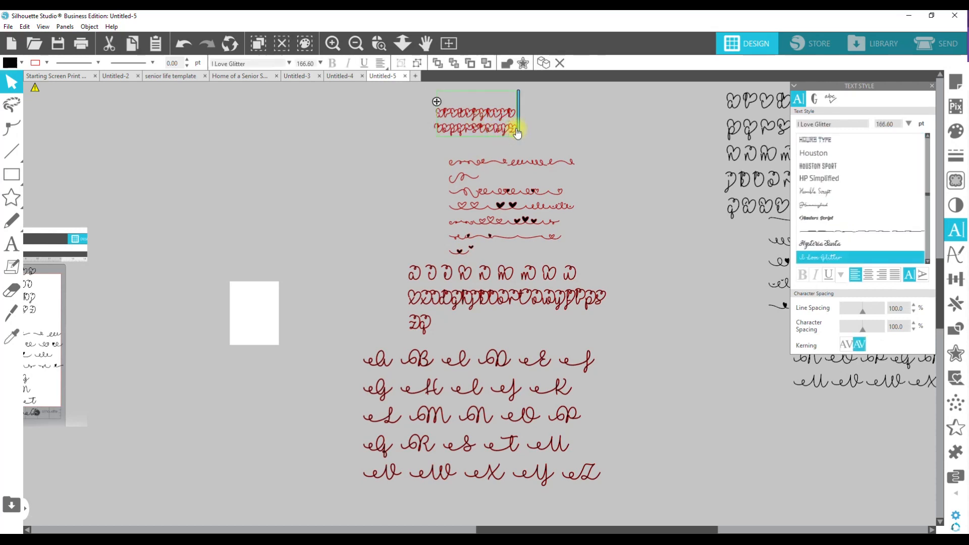
- Copy the outlined lowercase rows into the start of the dark red lowercase block, spaced apart
right_click(470, 122)
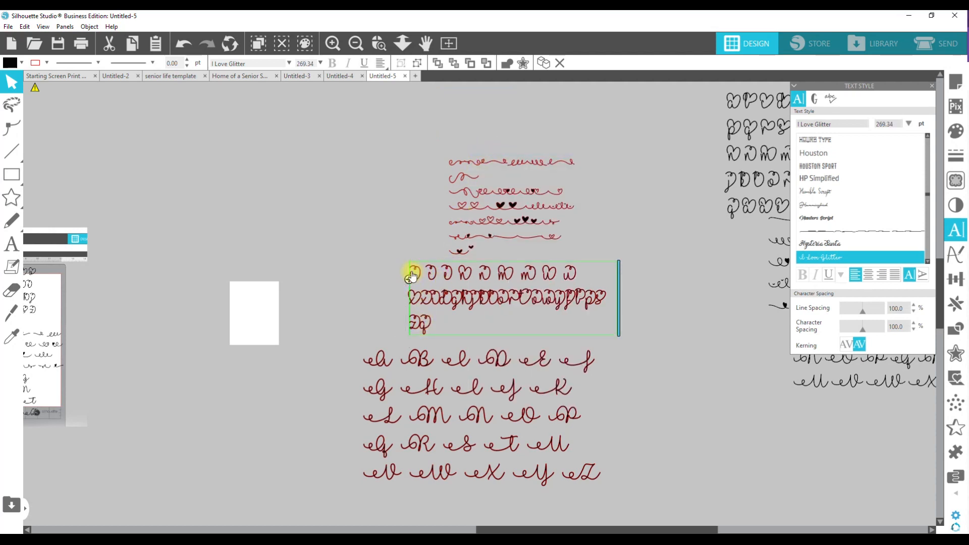
right_click(411, 275)
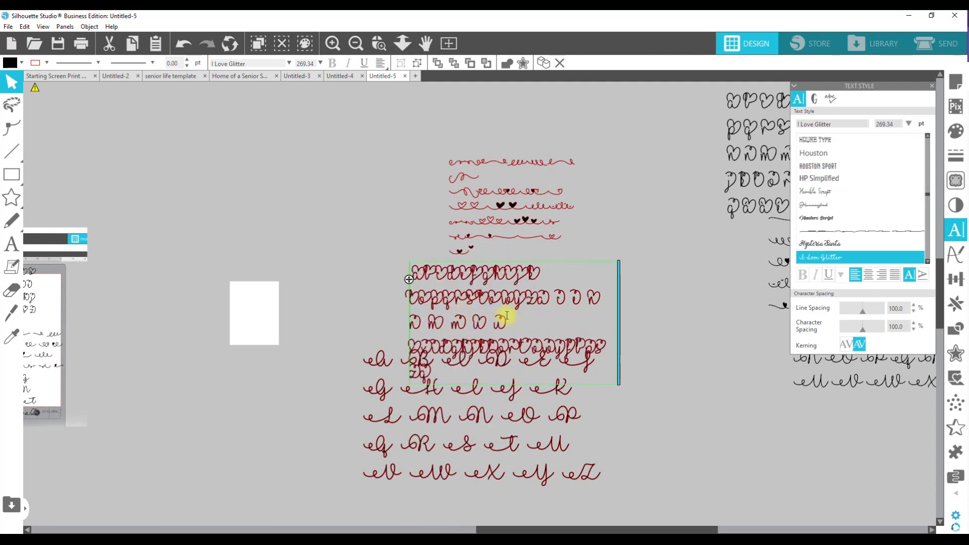
key(space)
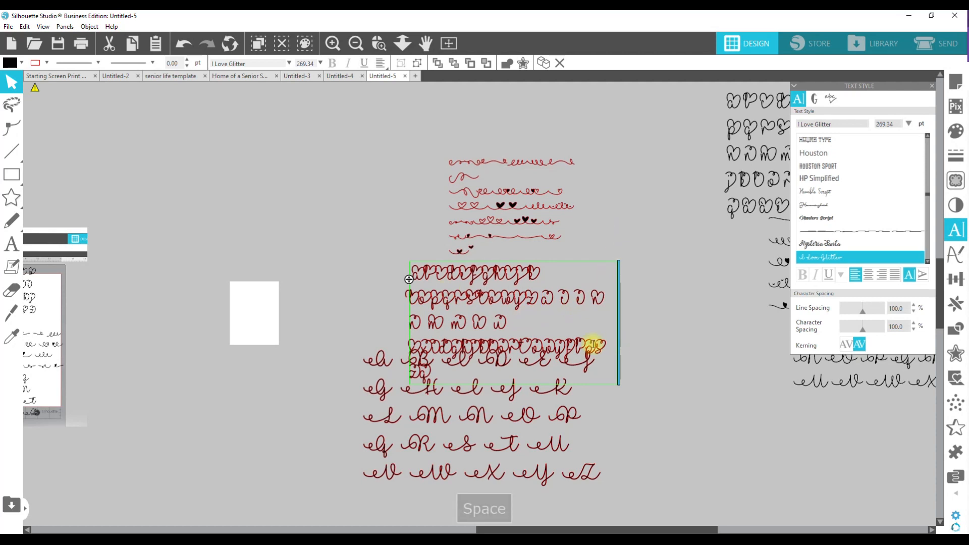